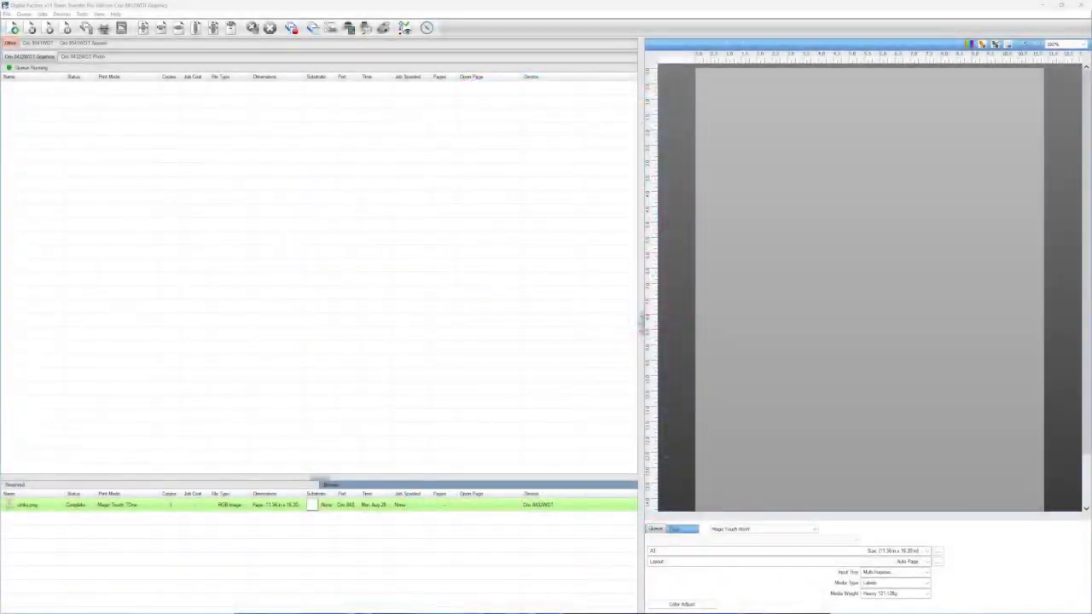
mouse_move(889, 373)
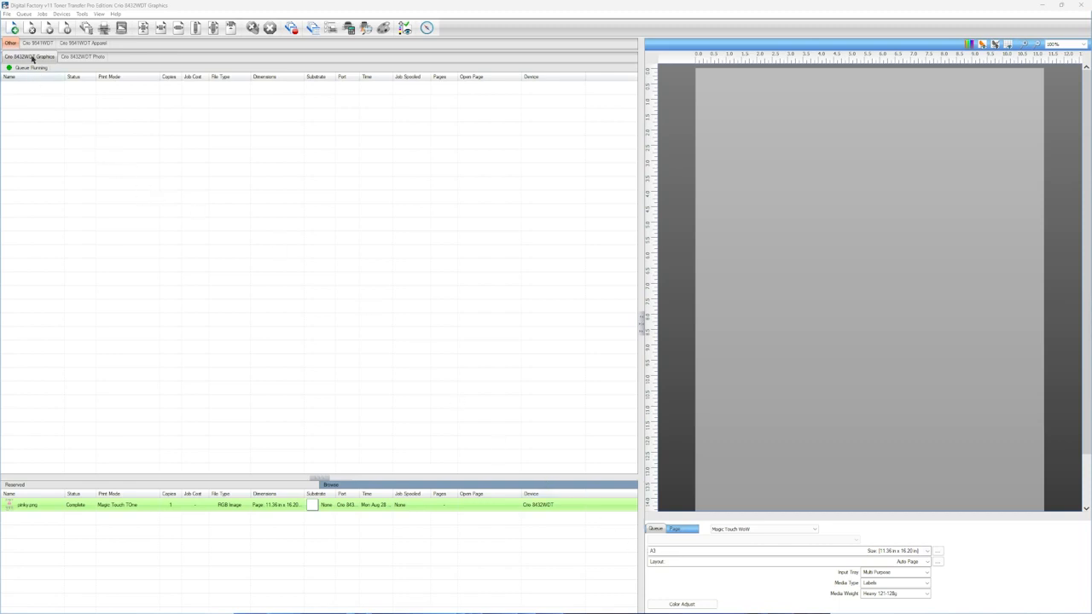
- Load an iron man PNG from Sample Graphics > superhero mug png > PNG as a job
left_click(15, 28)
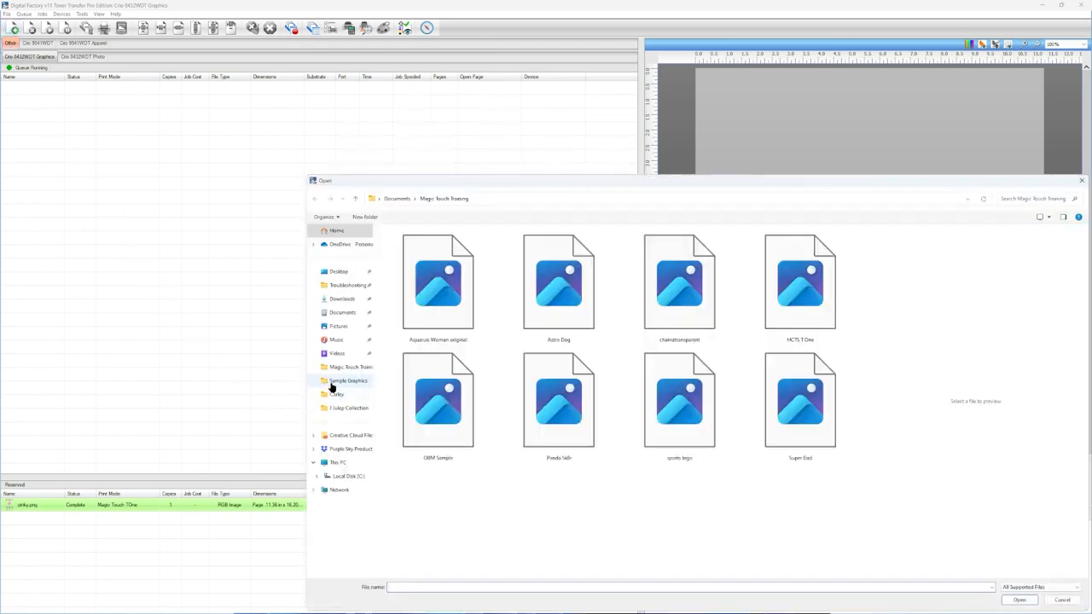
left_click(348, 380)
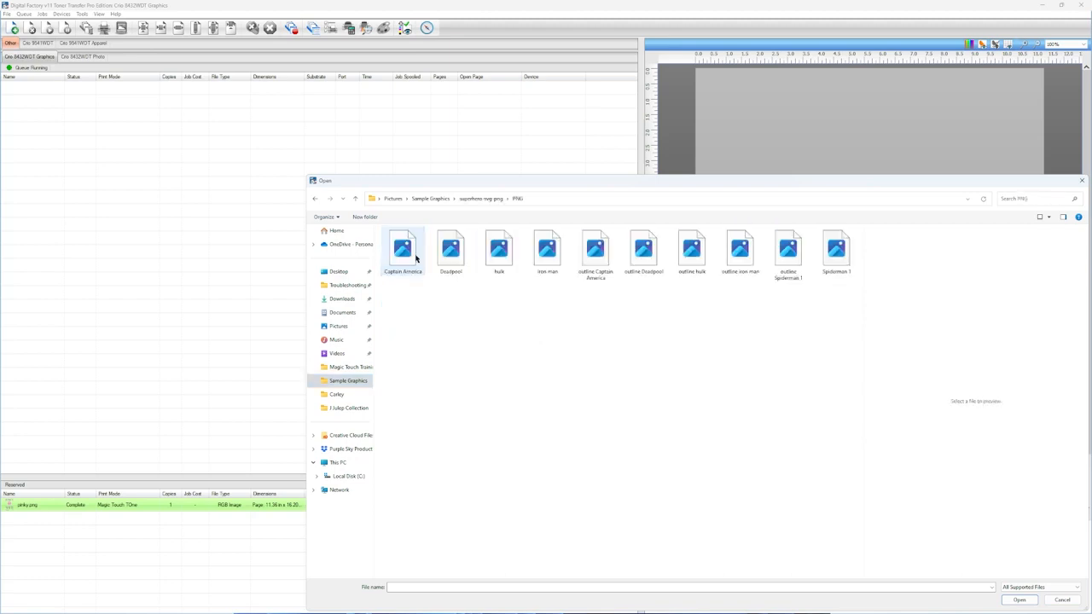
left_click(559, 313)
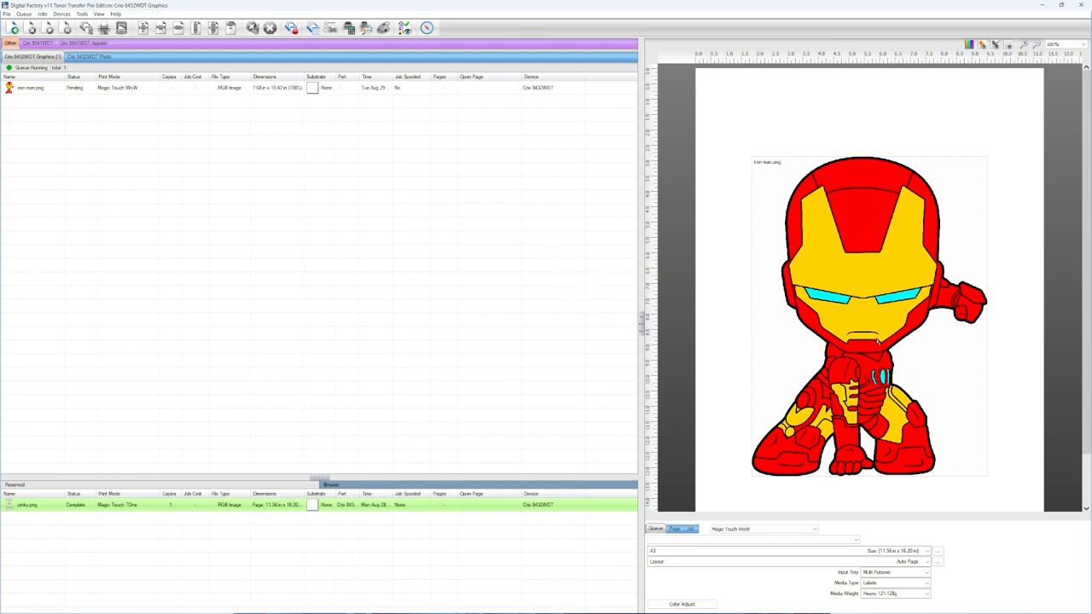
mouse_move(859, 242)
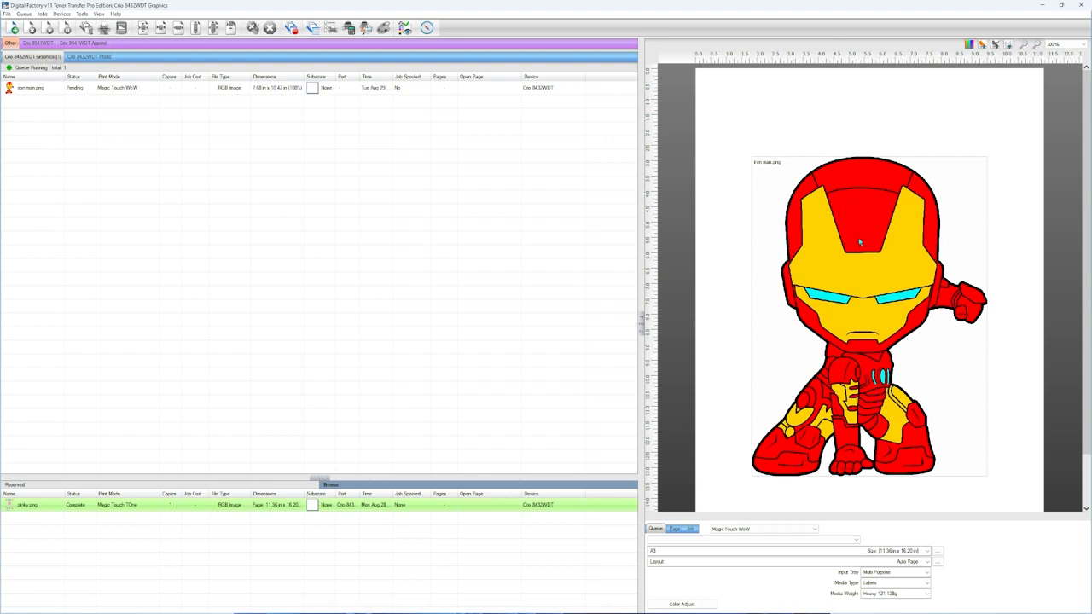
mouse_move(860, 232)
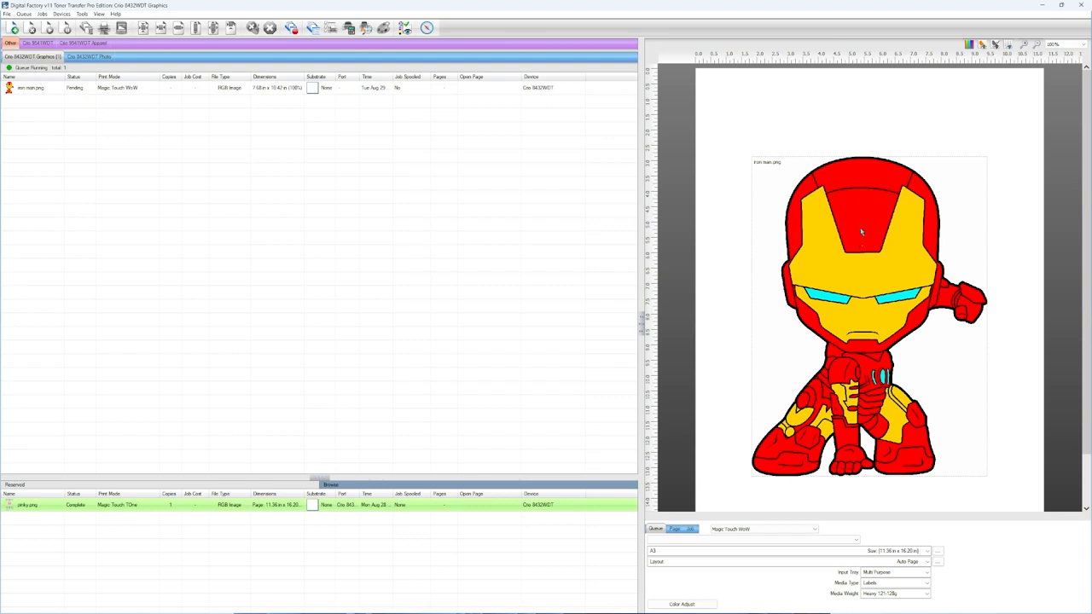
mouse_move(851, 207)
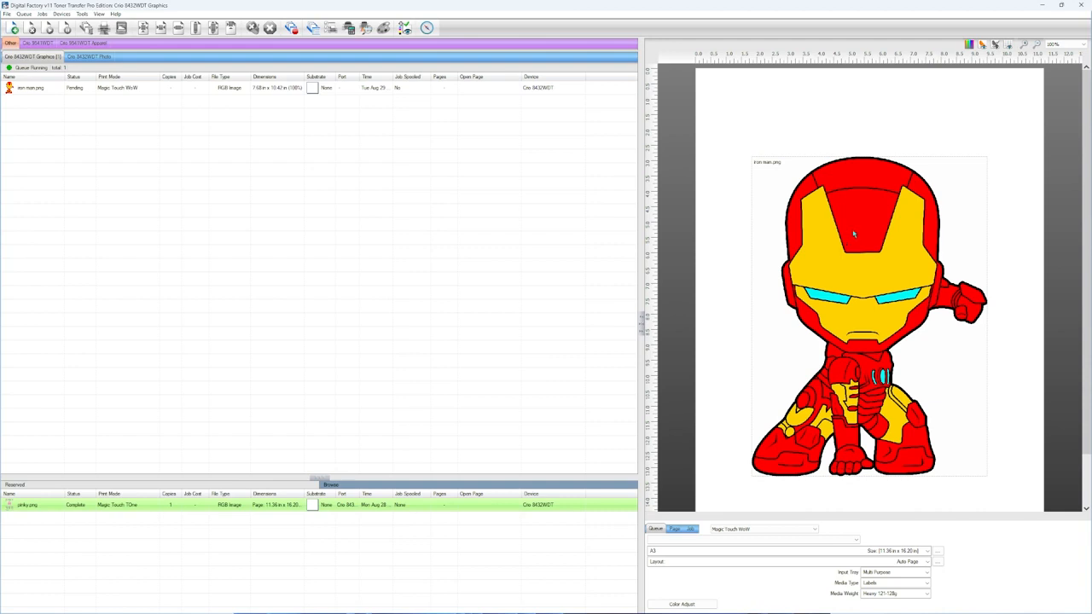
mouse_move(171, 191)
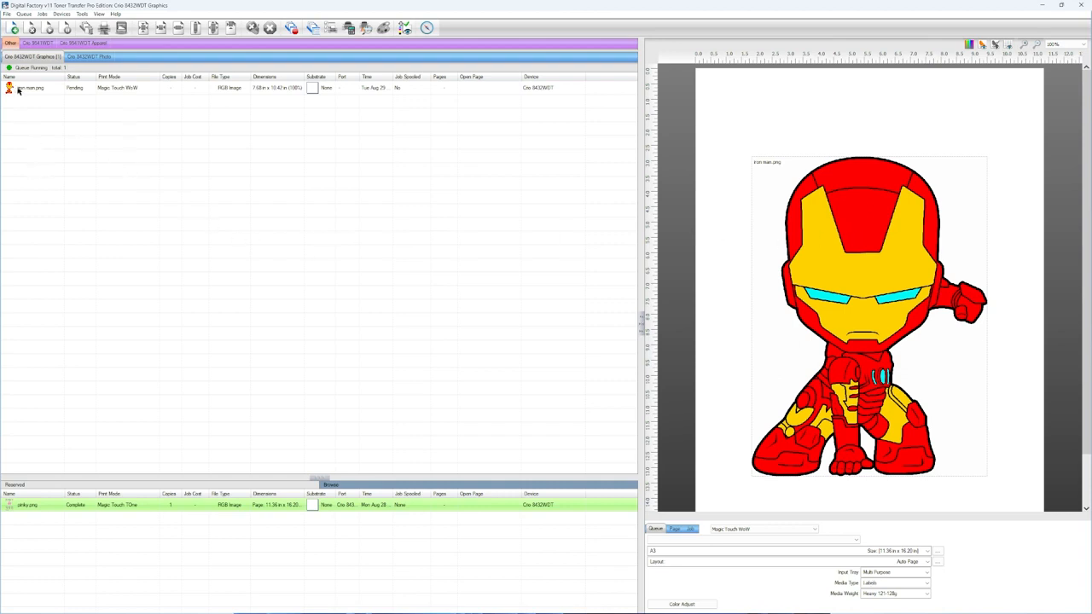
- Show the iron man.png job's Production Plug-ins menu
right_click(34, 88)
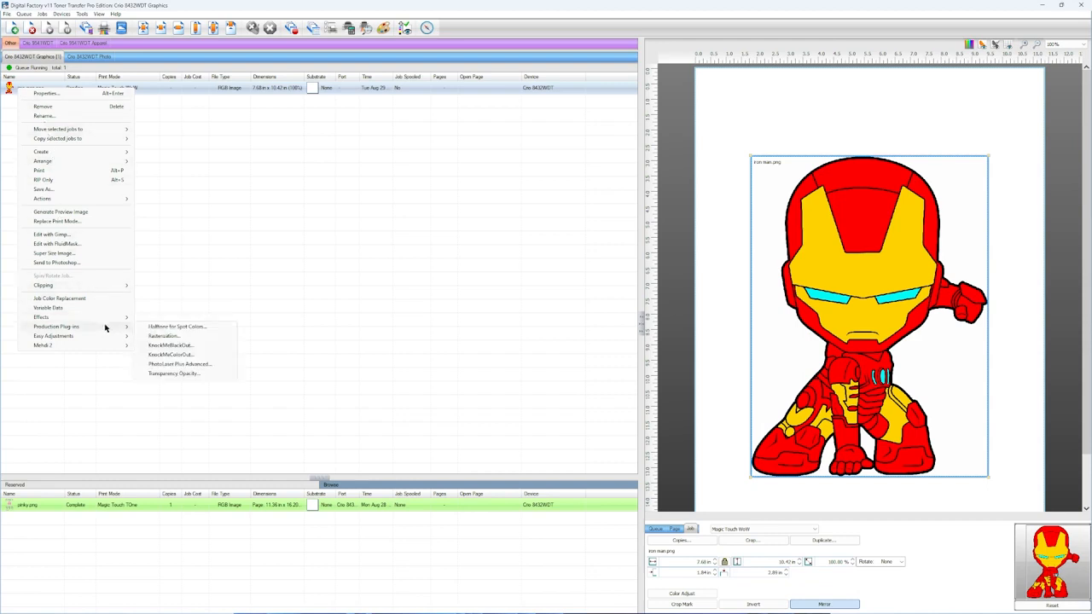
mouse_move(179, 354)
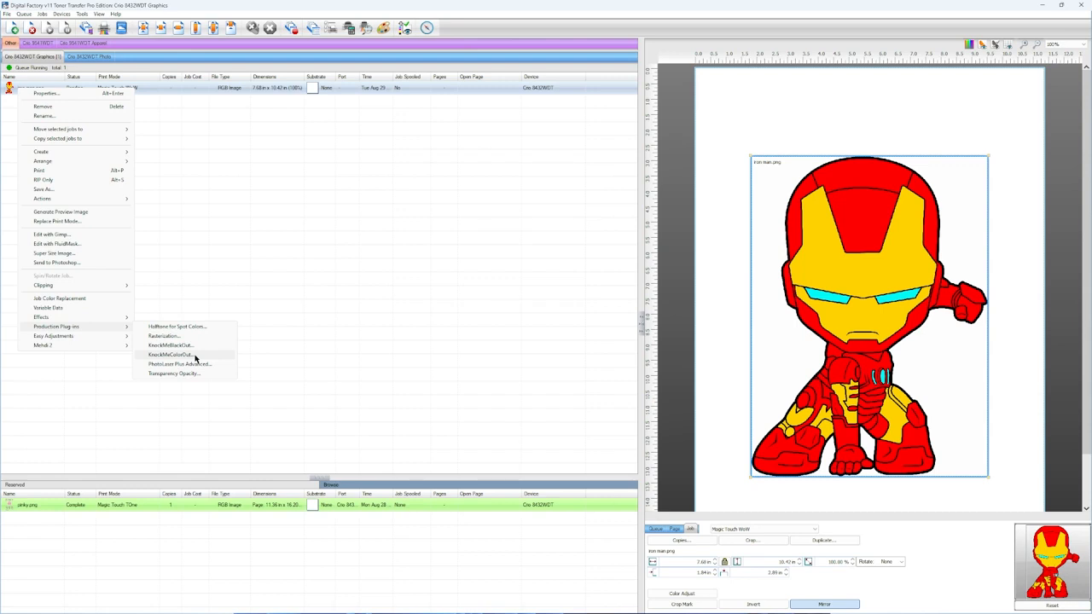
- Run KnockMeColorOut on the iron man job with red as the Unlit colour
left_click(174, 353)
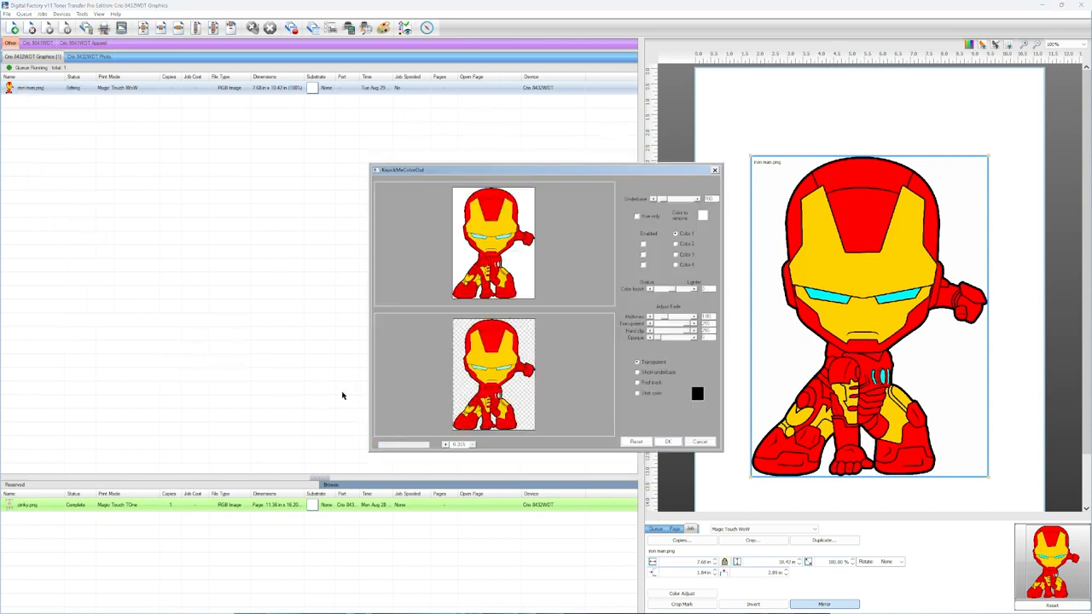
mouse_move(537, 353)
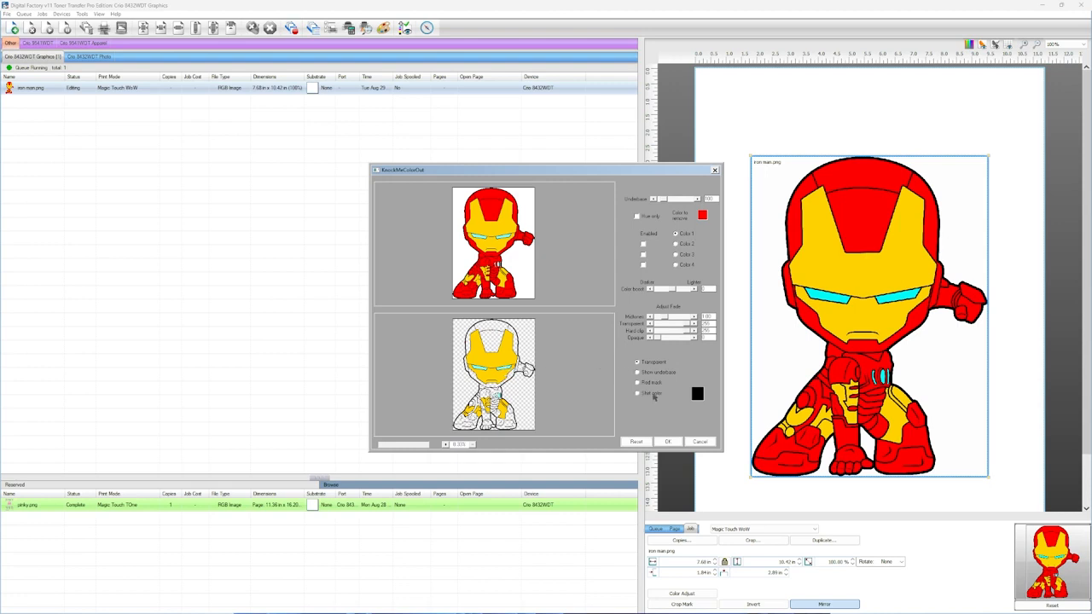
left_click(635, 394)
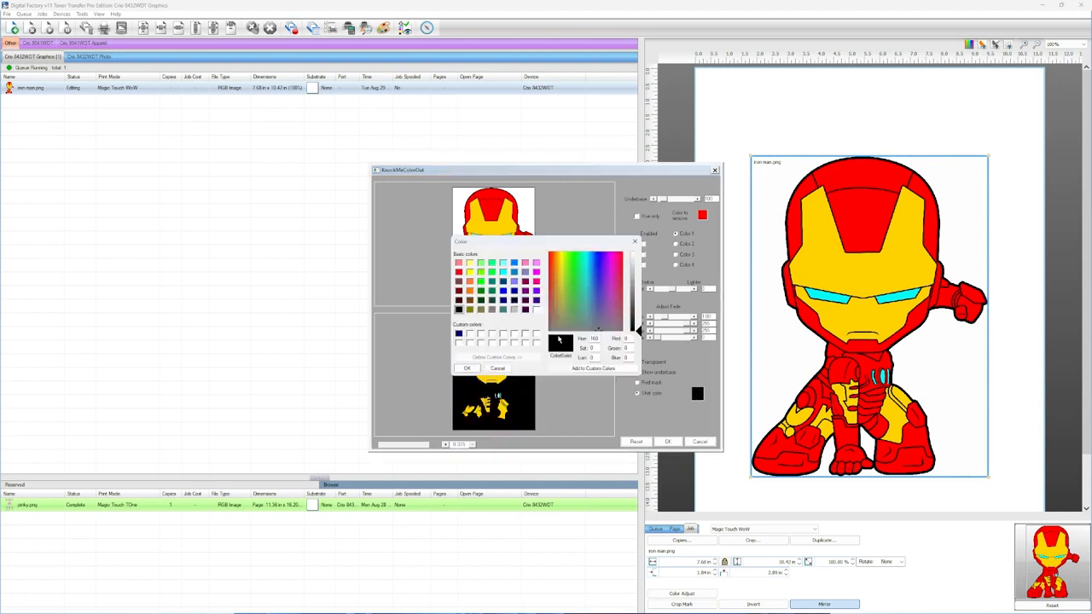
left_click(458, 264)
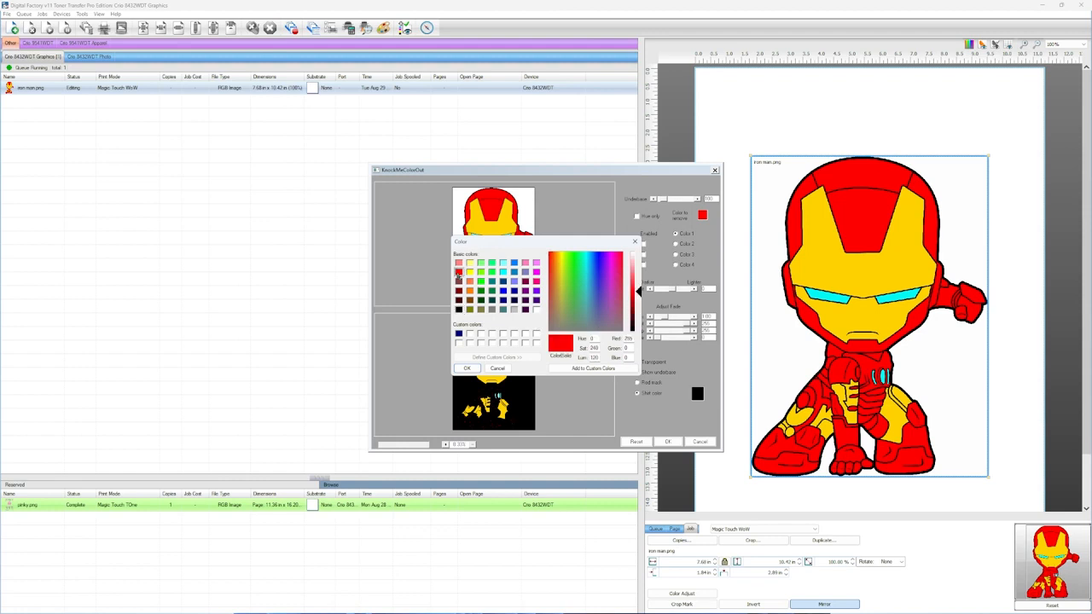
left_click(467, 367)
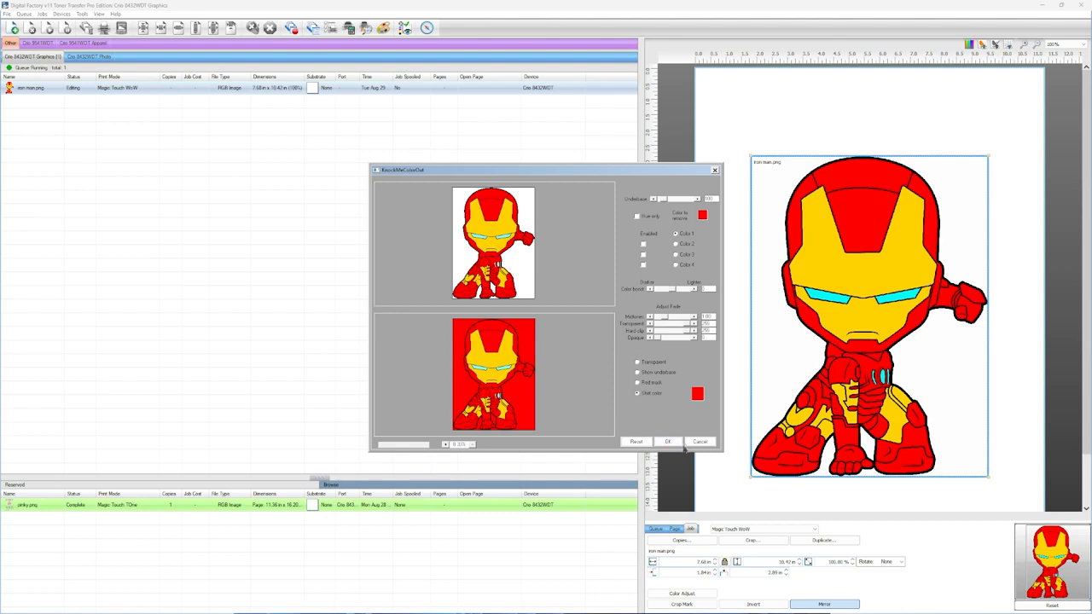
left_click(668, 441)
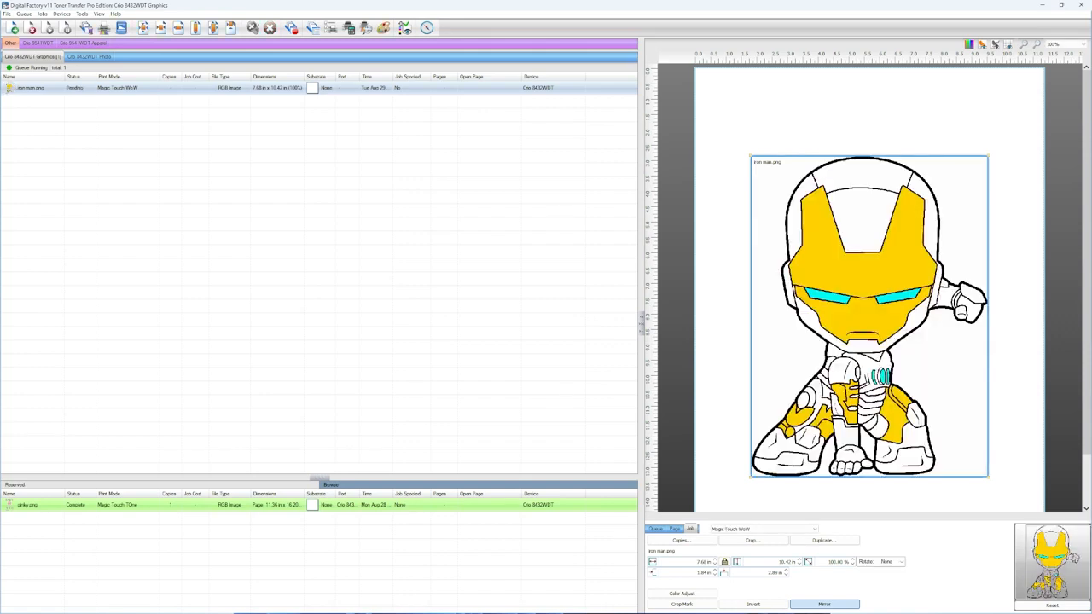
mouse_move(781, 221)
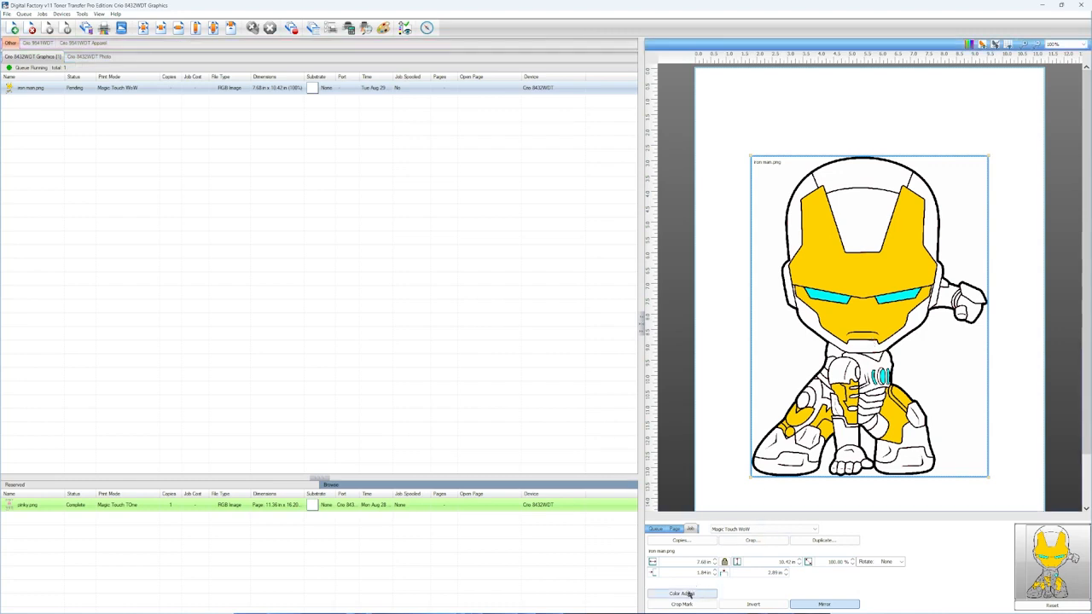
- Set Choke to 3 Medium in the iron man job's Processing Options
left_click(684, 593)
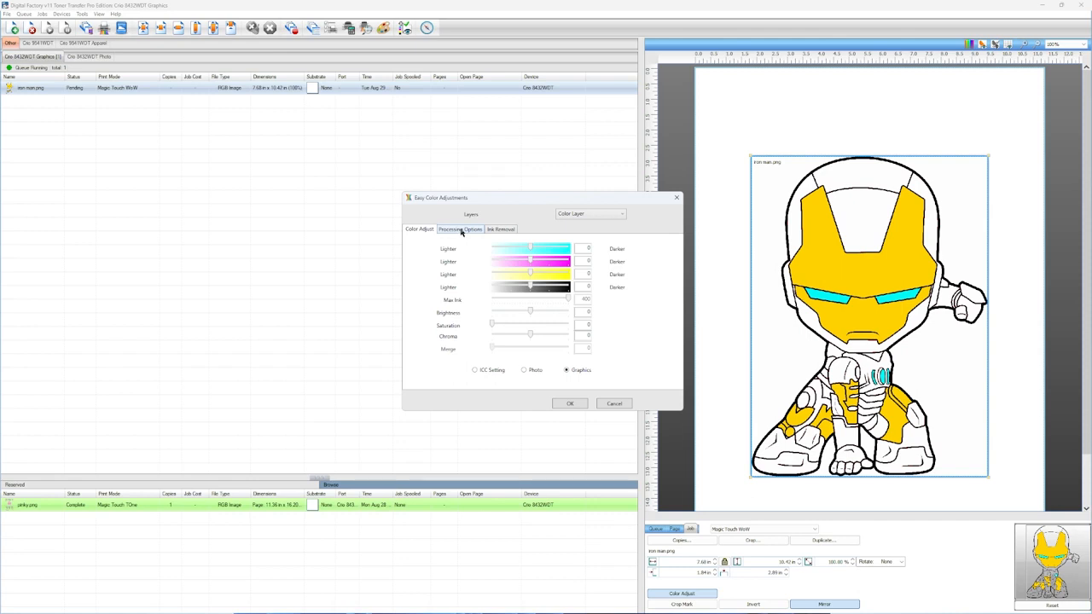
left_click(462, 229)
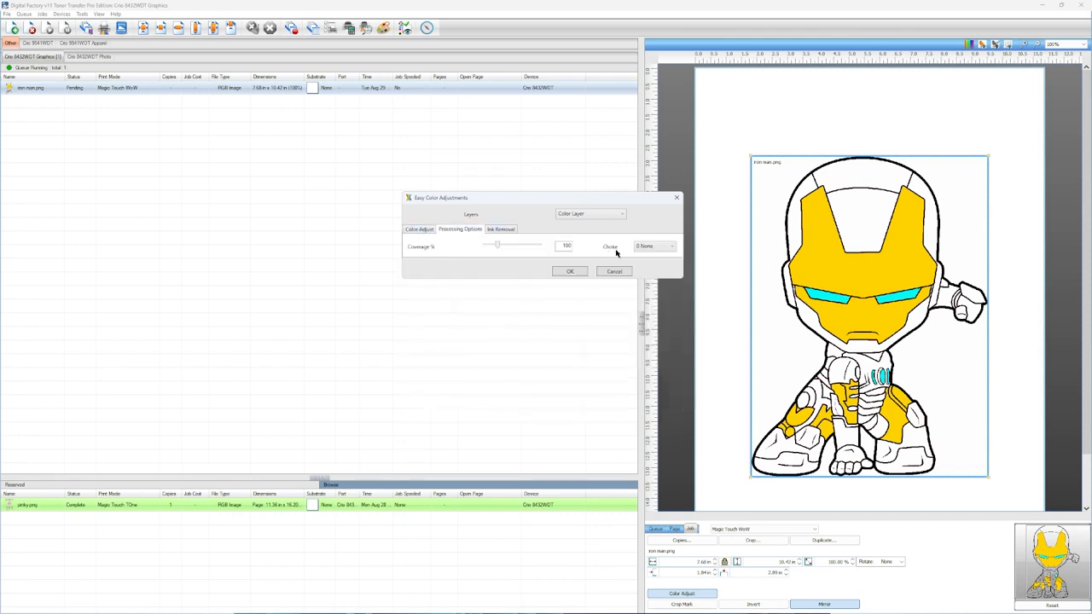
left_click(668, 246)
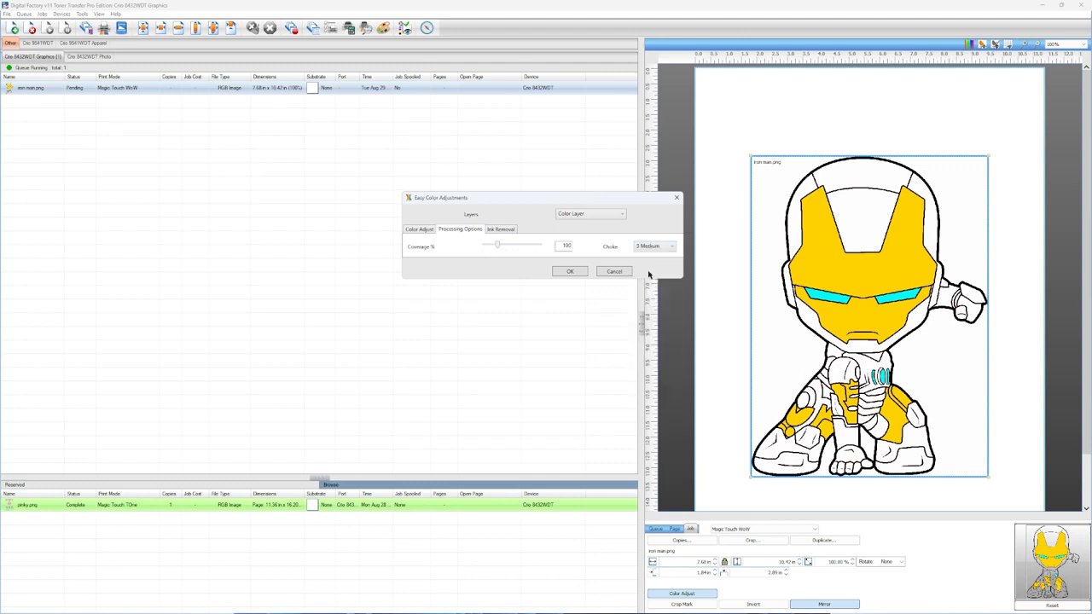
mouse_move(643, 275)
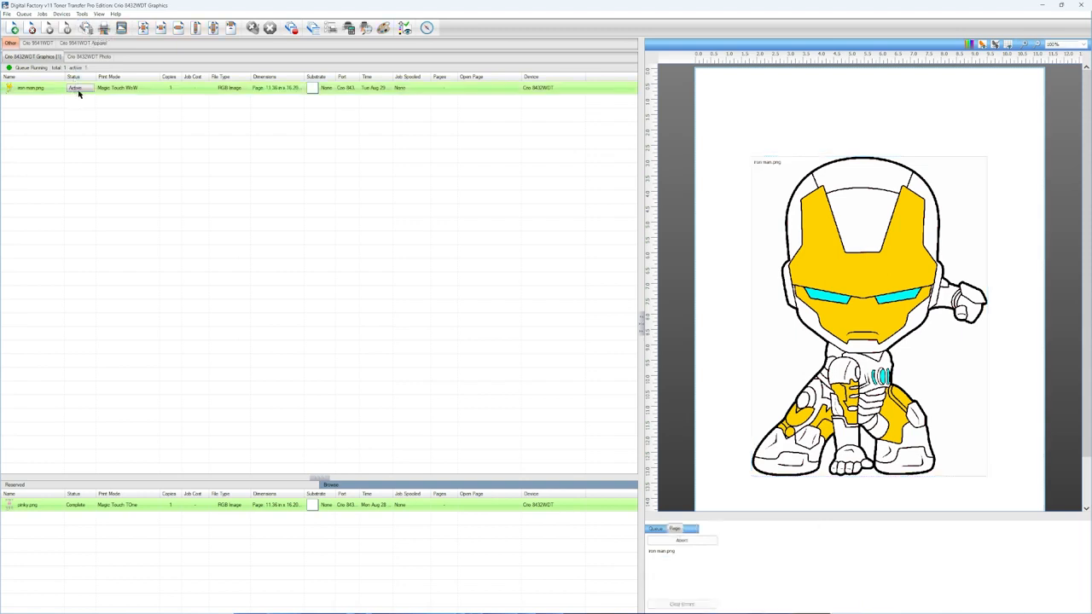
mouse_move(77, 88)
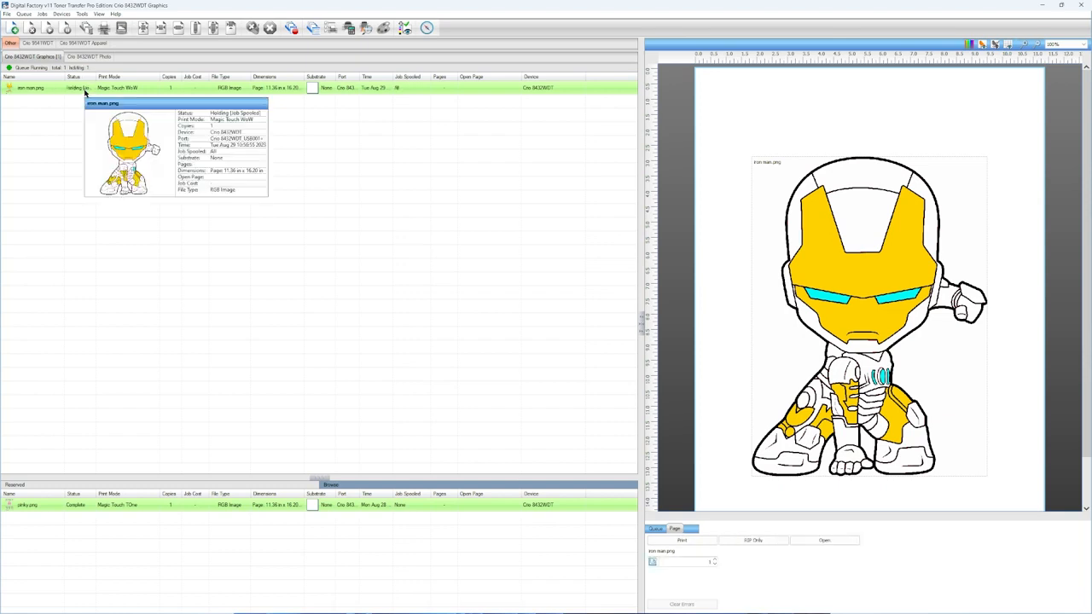
right_click(34, 86)
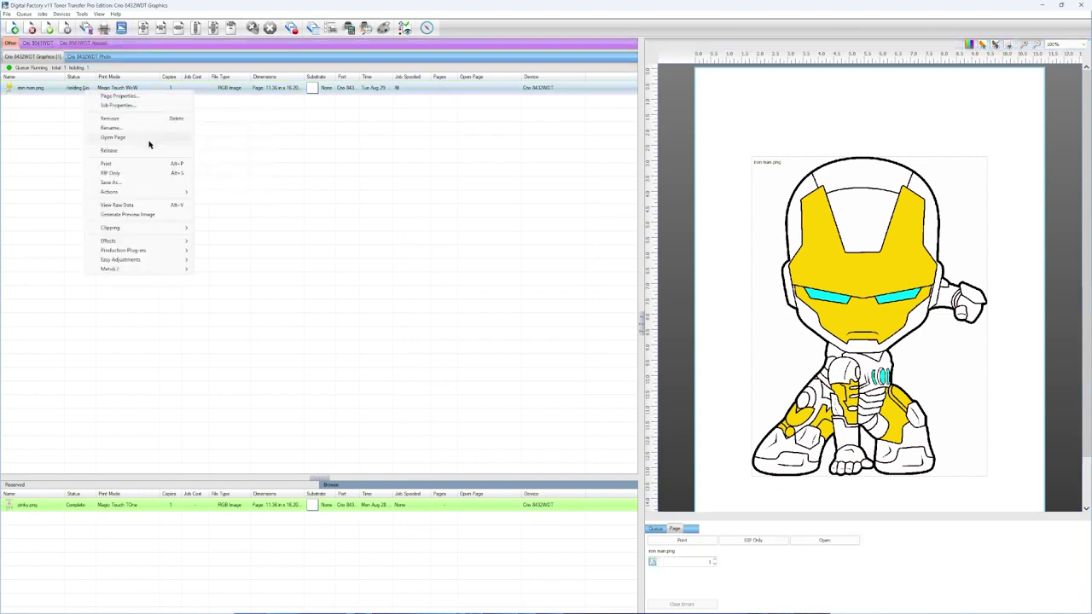
mouse_move(150, 206)
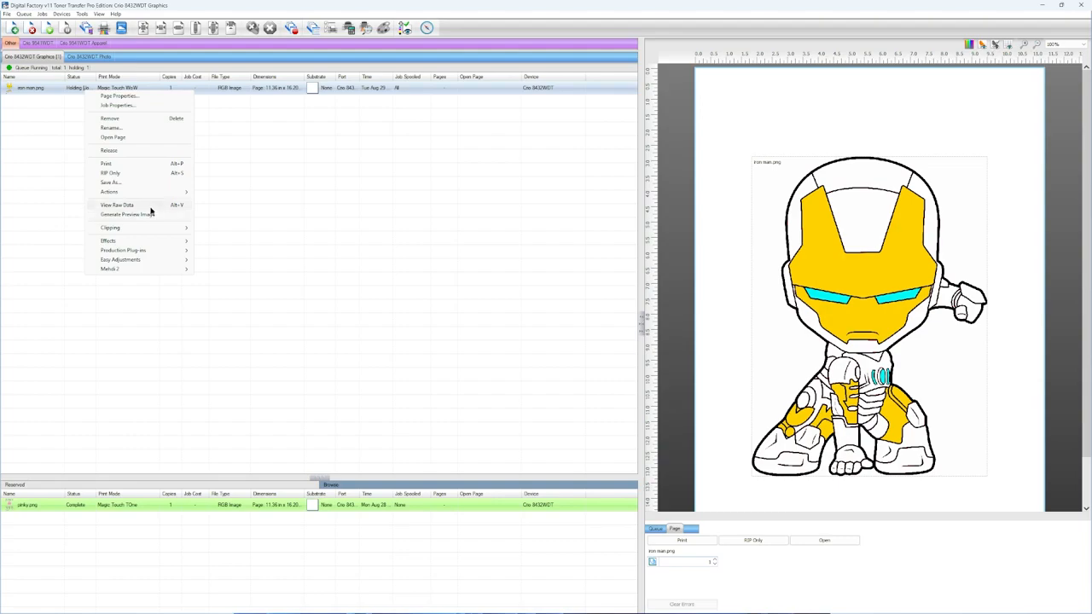
left_click(114, 204)
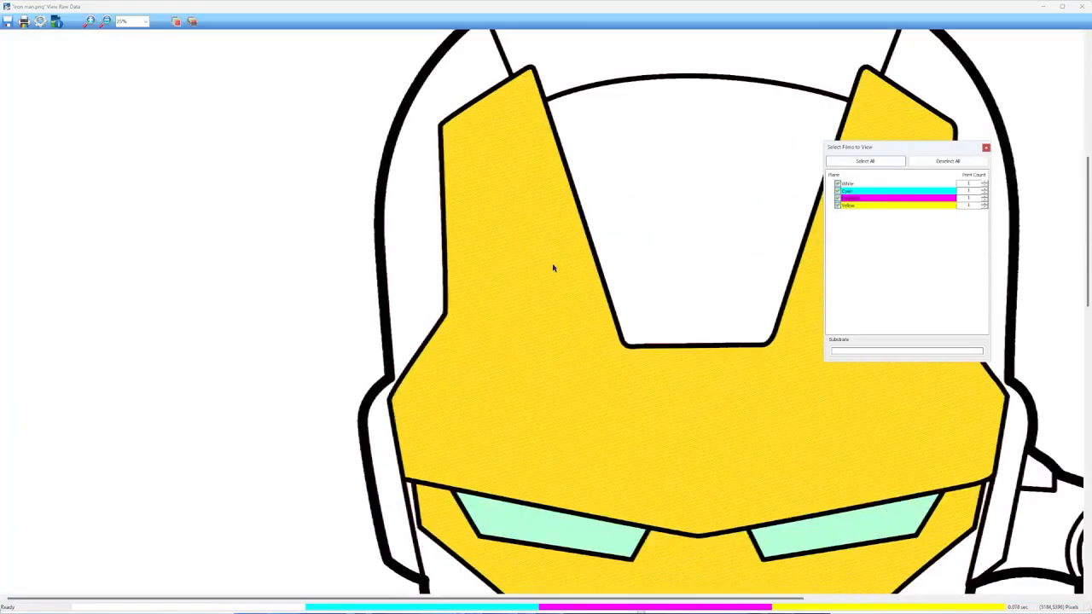
- Change the raw data preview substrate colour to red
left_click(148, 21)
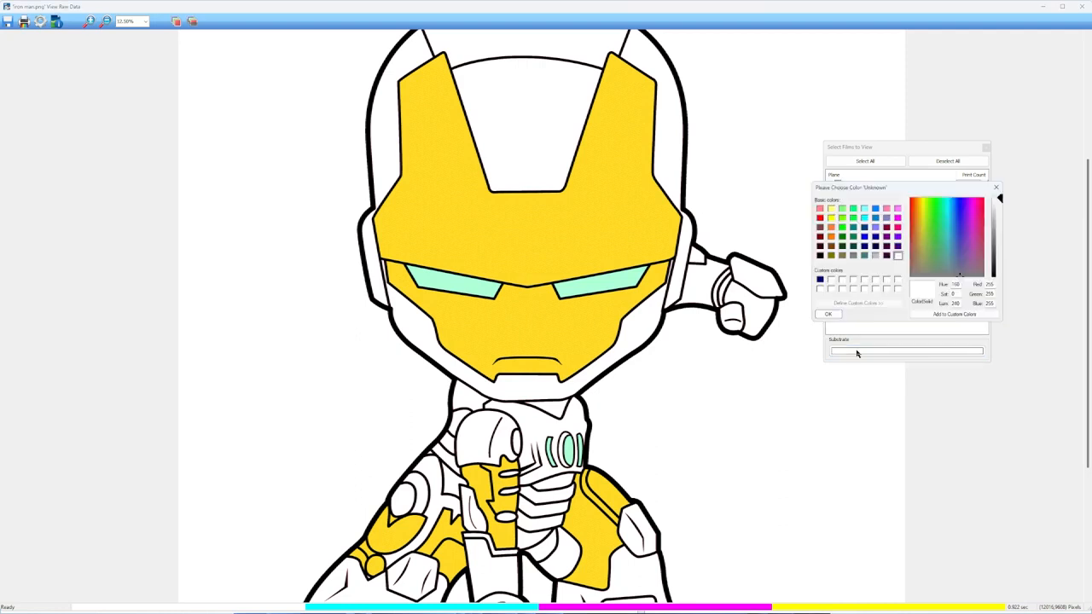
left_click(816, 208)
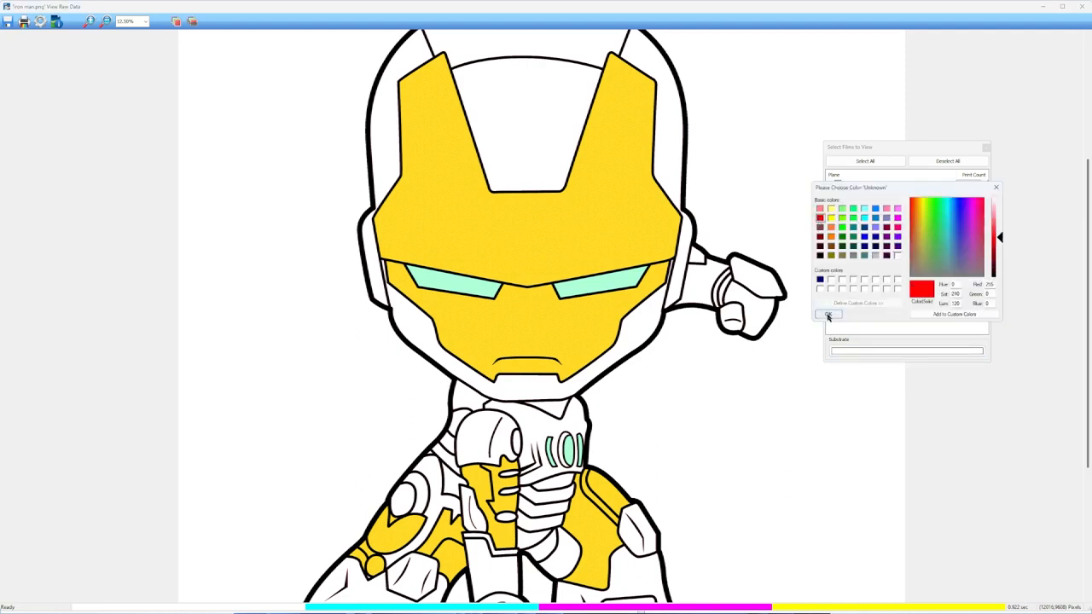
left_click(829, 314)
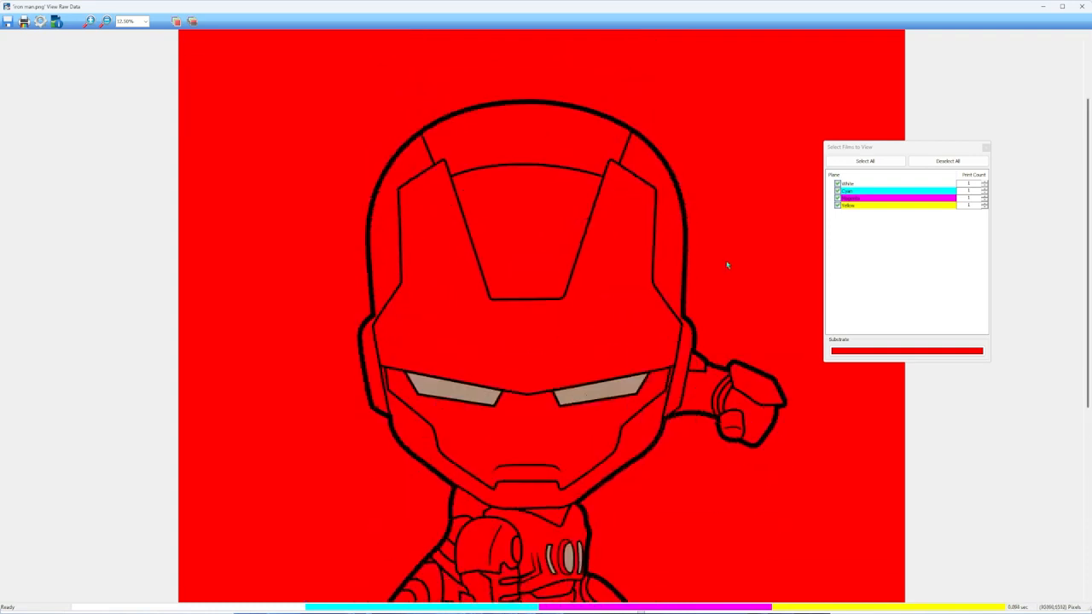
scroll("down", 3)
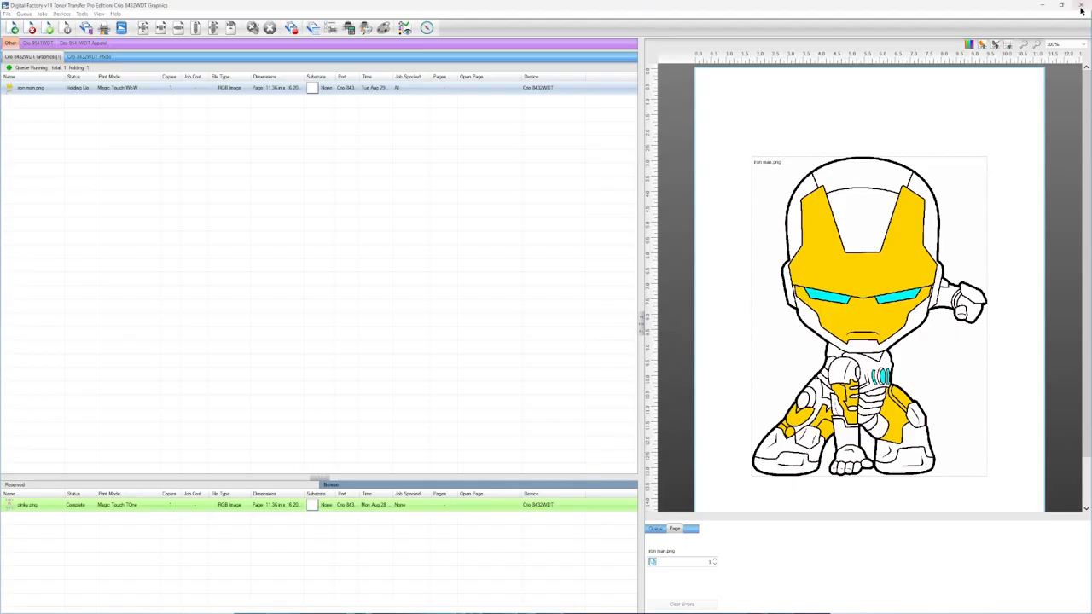
mouse_move(124, 108)
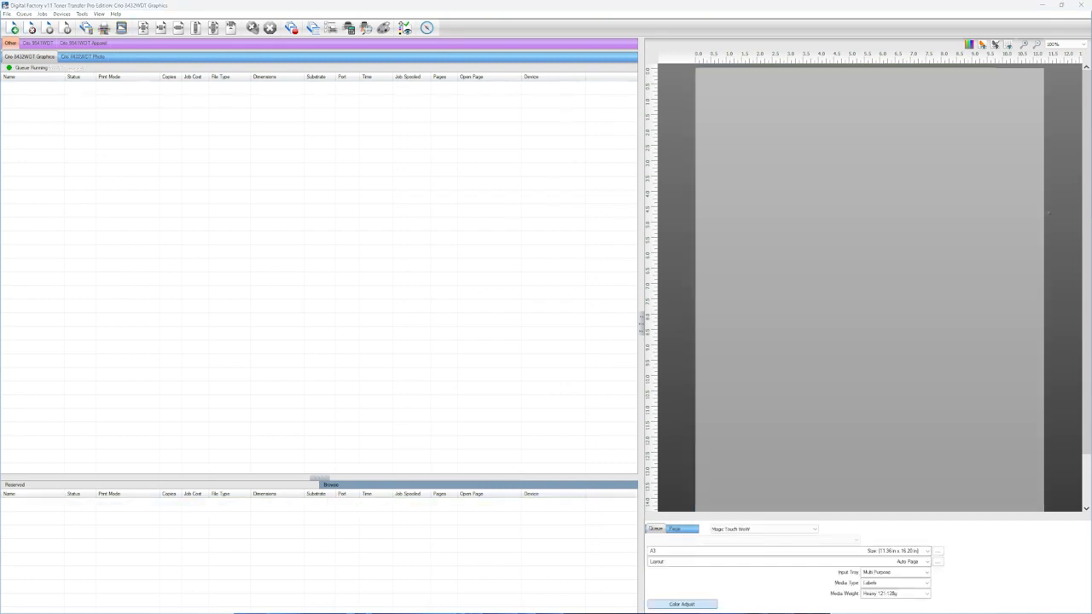
mouse_move(603, 302)
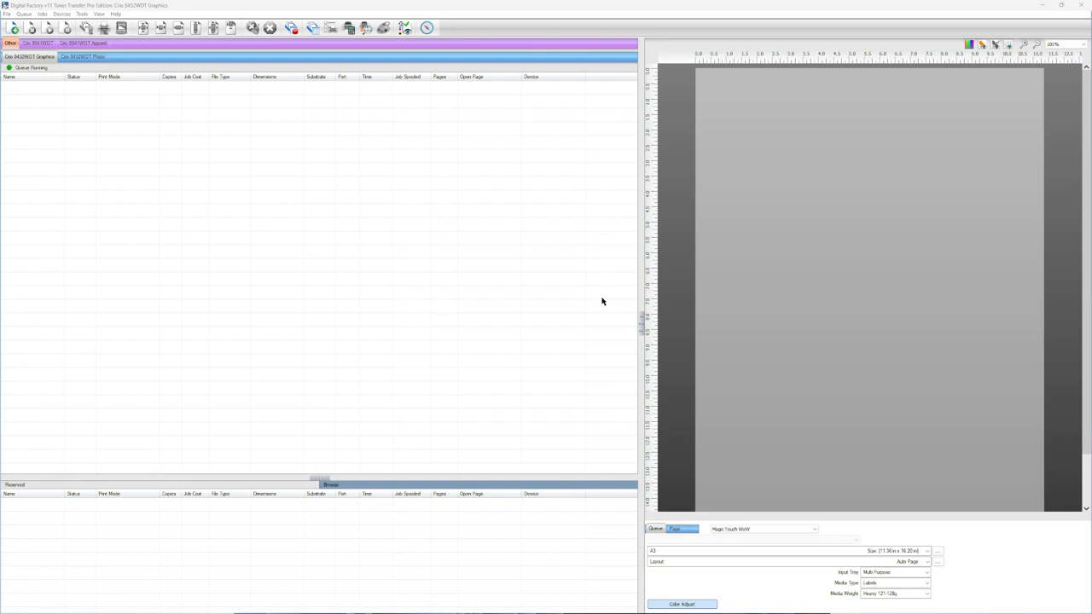
mouse_move(543, 302)
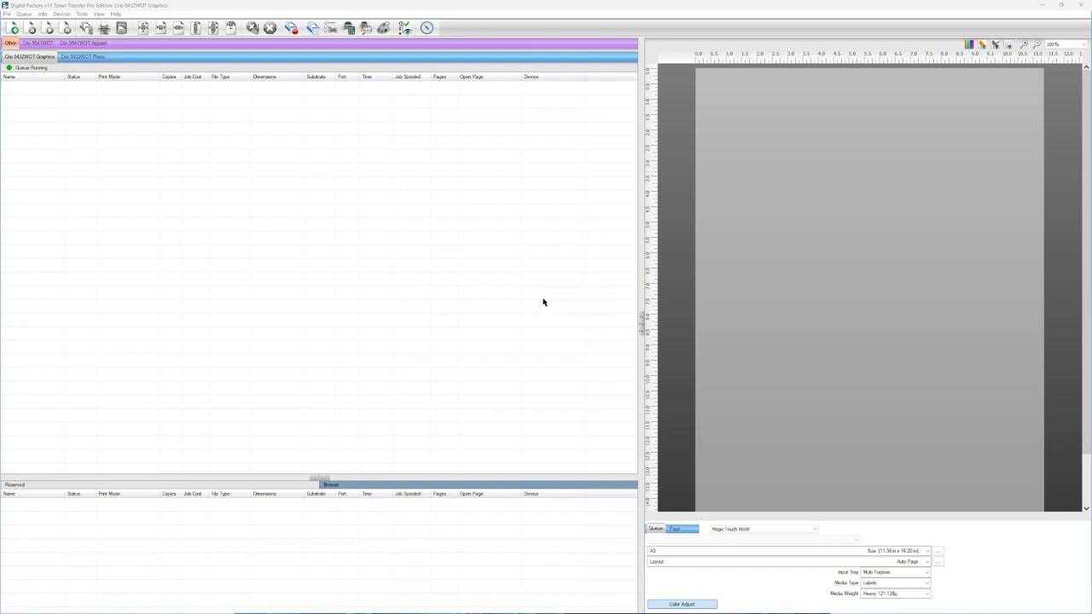
mouse_move(328, 258)
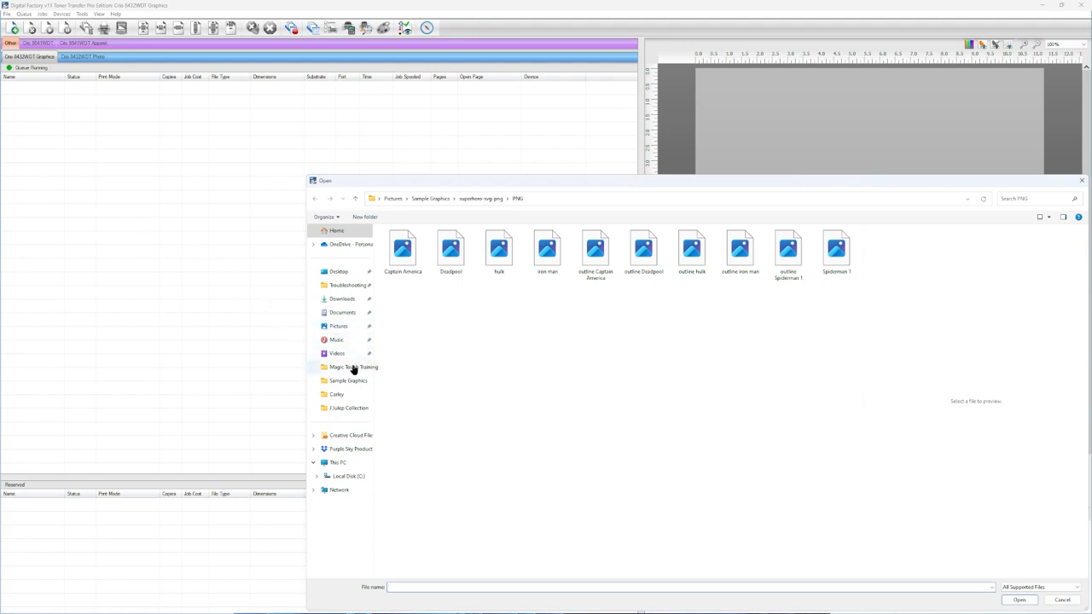
- Browse to the PNG folder containing the panda graffiti image
left_click(347, 367)
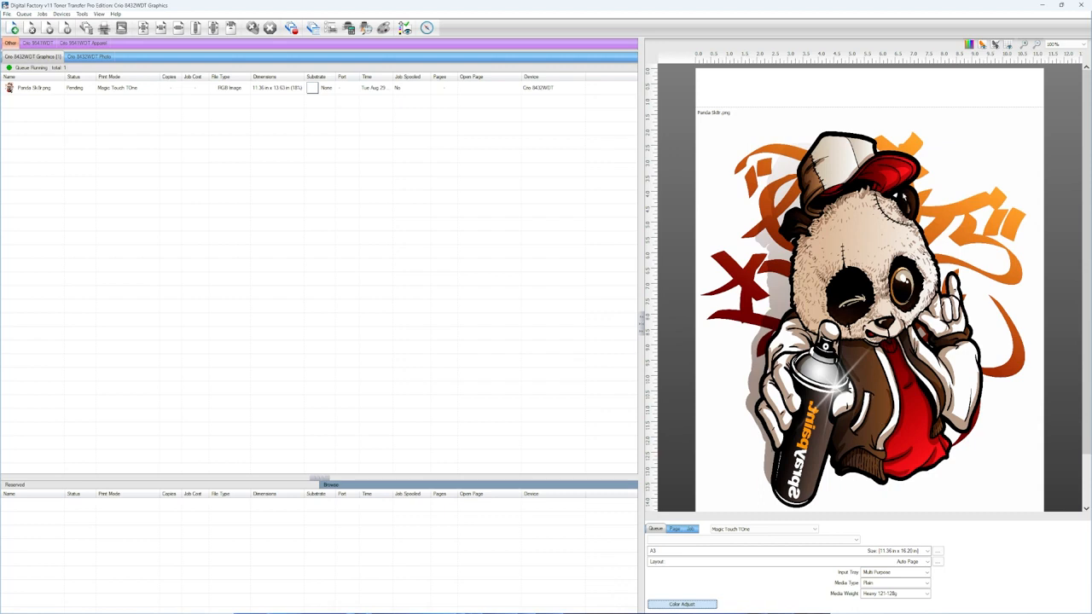
mouse_move(846, 388)
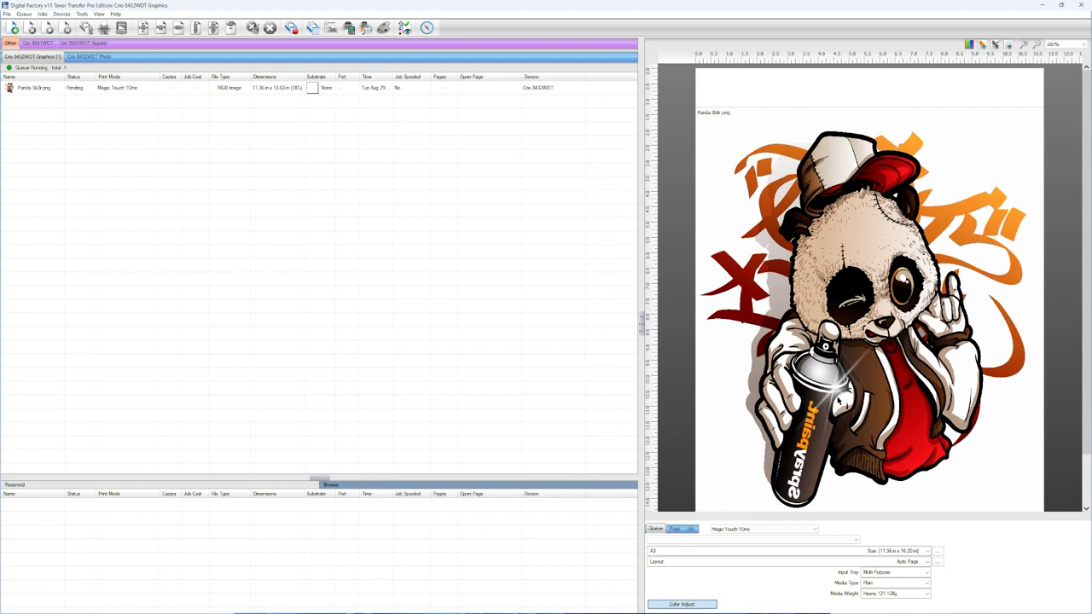
mouse_move(304, 331)
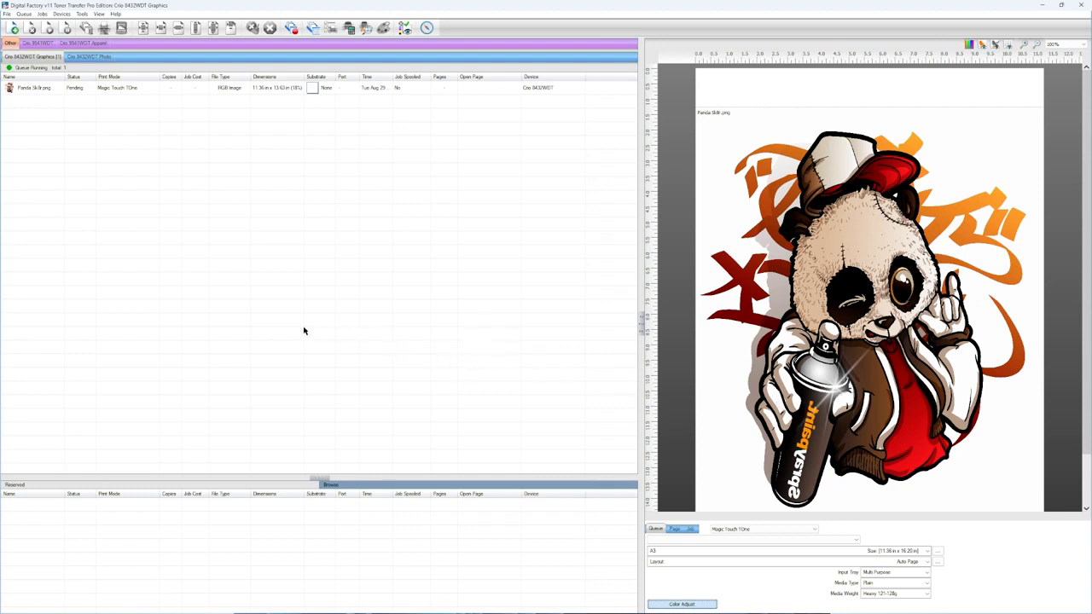
- Open KnockMeBlackOut from the panda job's Production Plug-ins menu
right_click(25, 88)
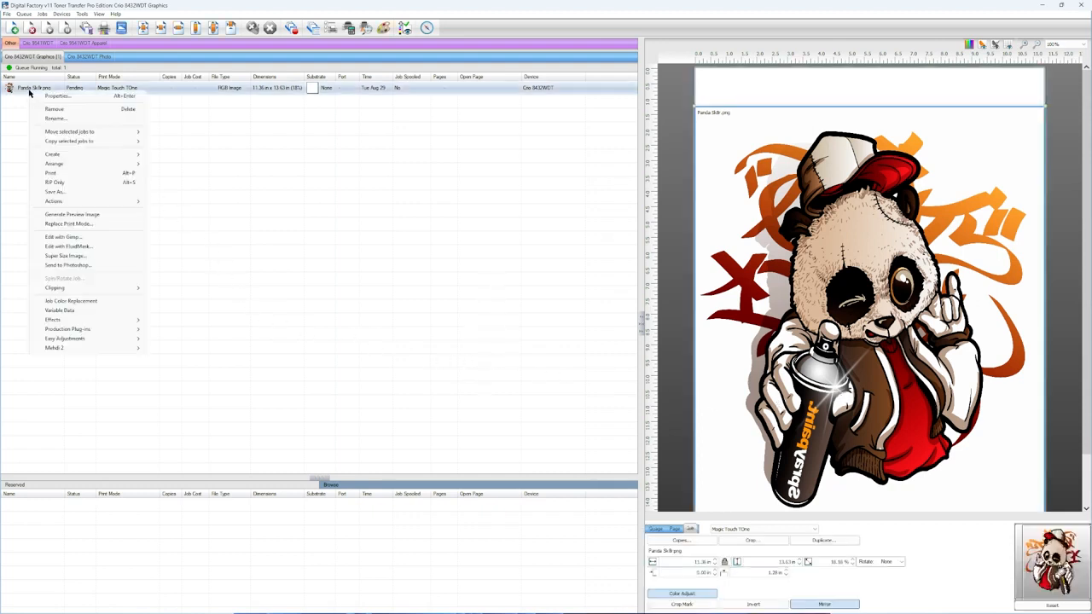
mouse_move(101, 178)
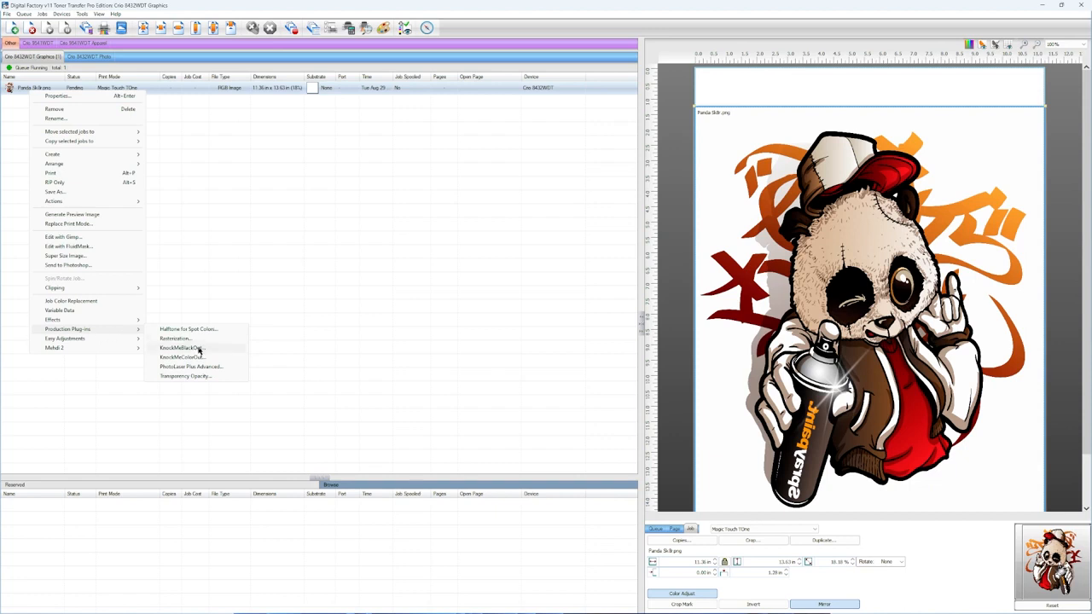
left_click(176, 347)
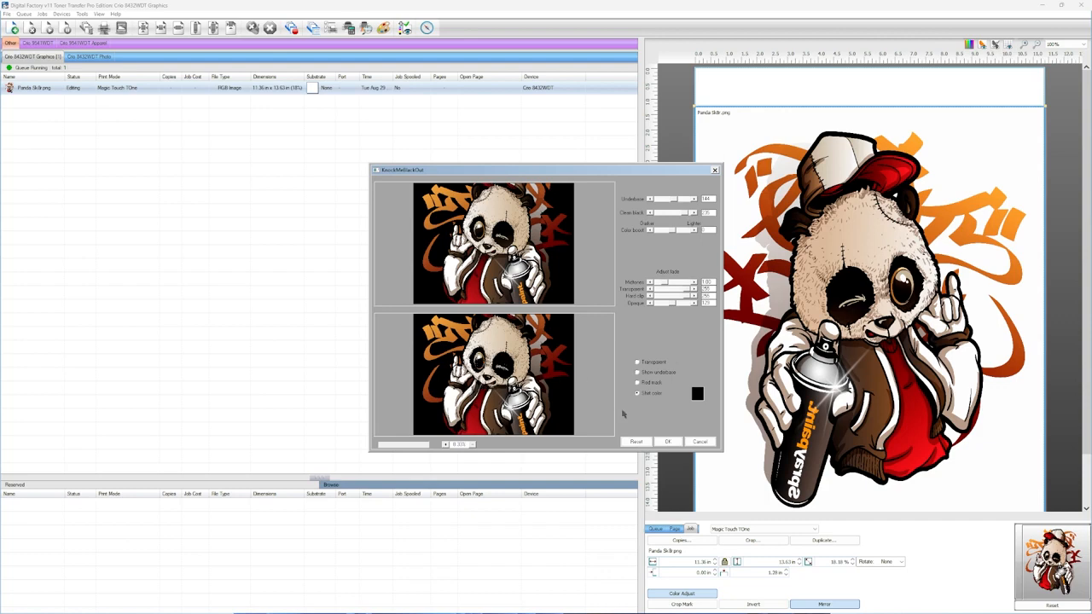
- Confirm the KnockMeBlackOut dialog for the Panda Skillr job
left_click(667, 441)
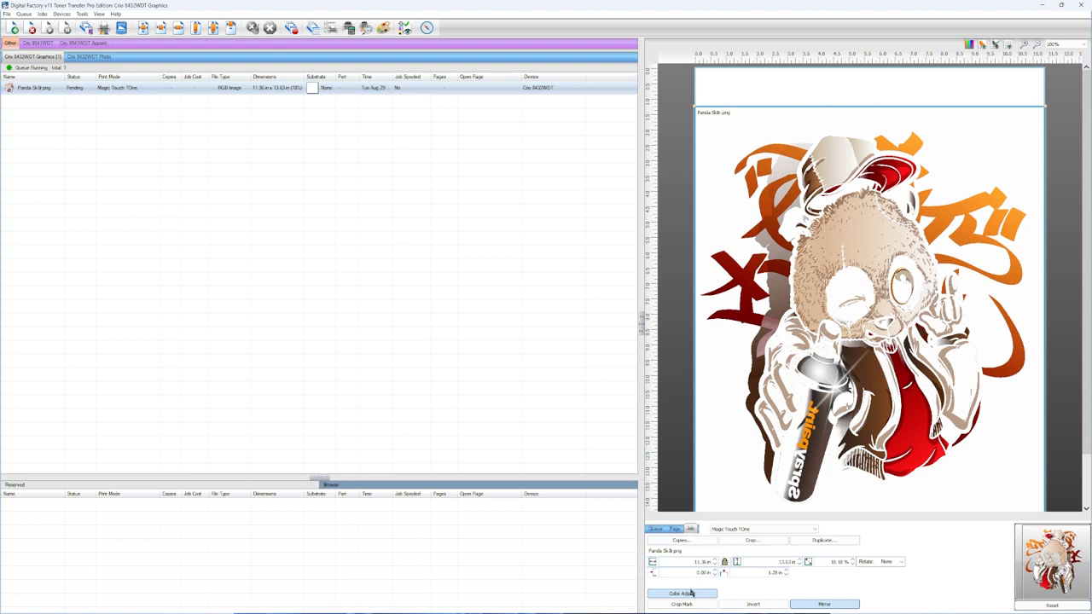
- Set the panda job's Processing Options choke to 3 Medium
left_click(677, 594)
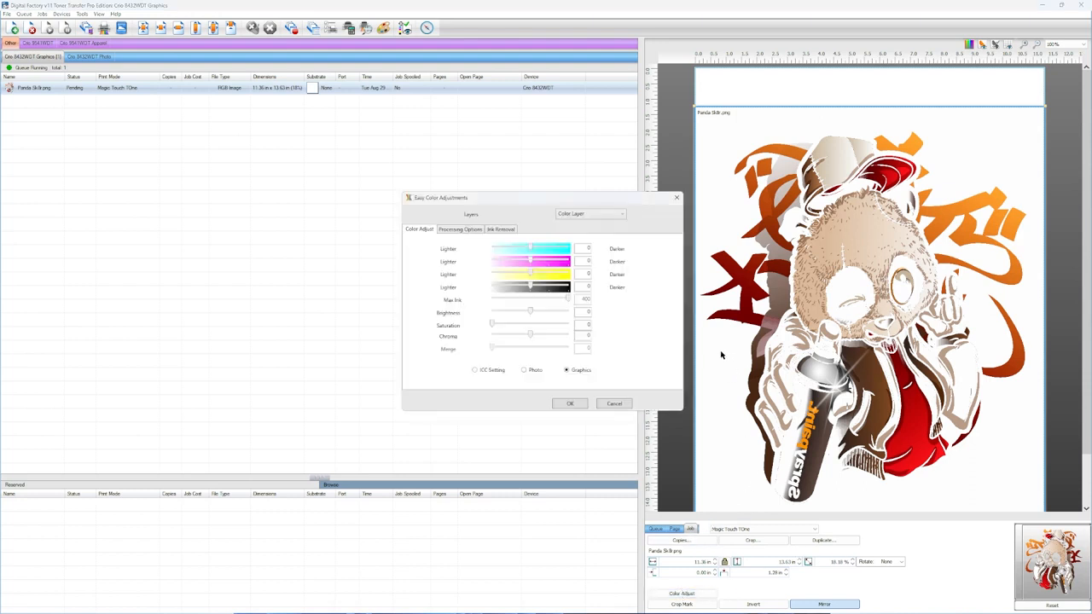
left_click(461, 228)
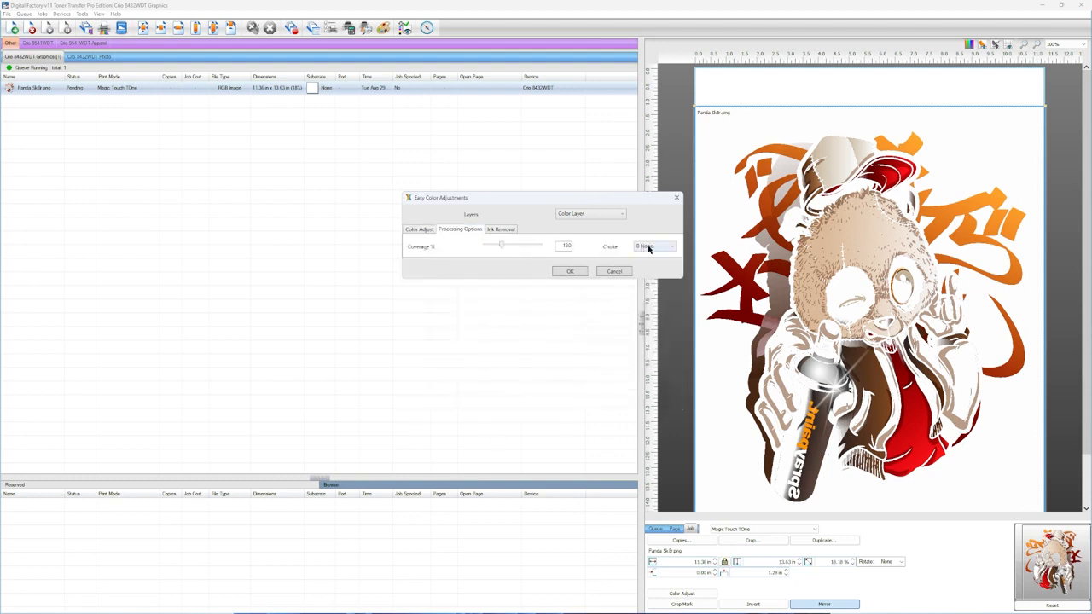
left_click(669, 246)
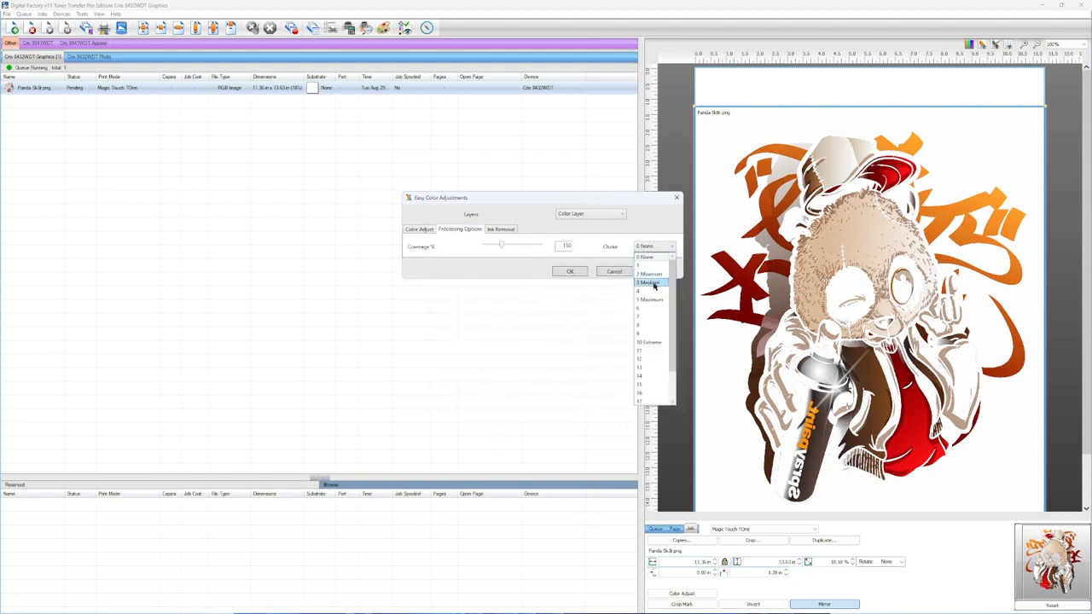
left_click(649, 282)
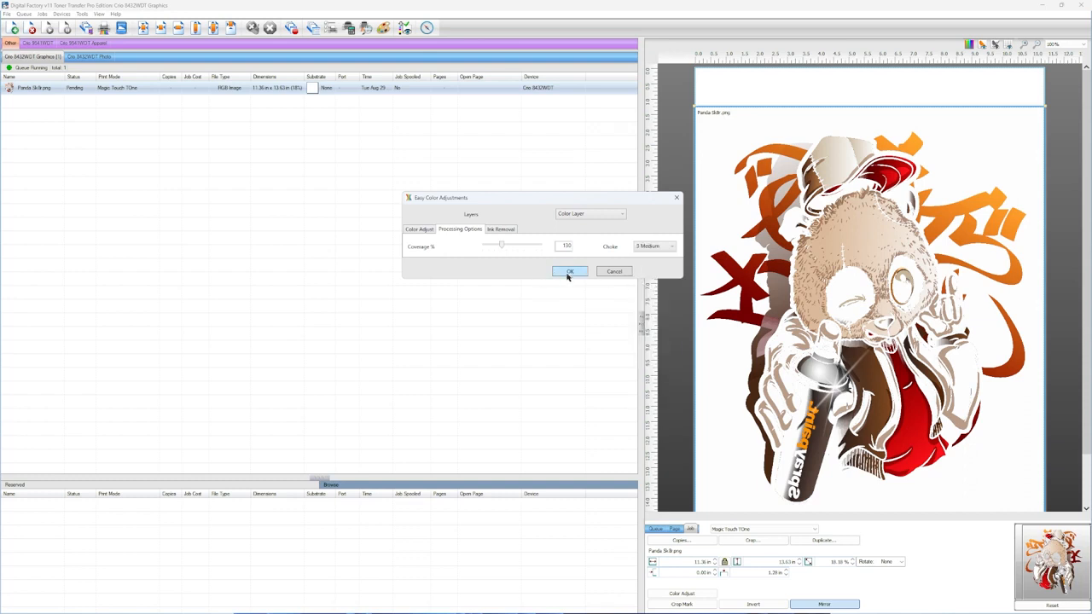
left_click(570, 271)
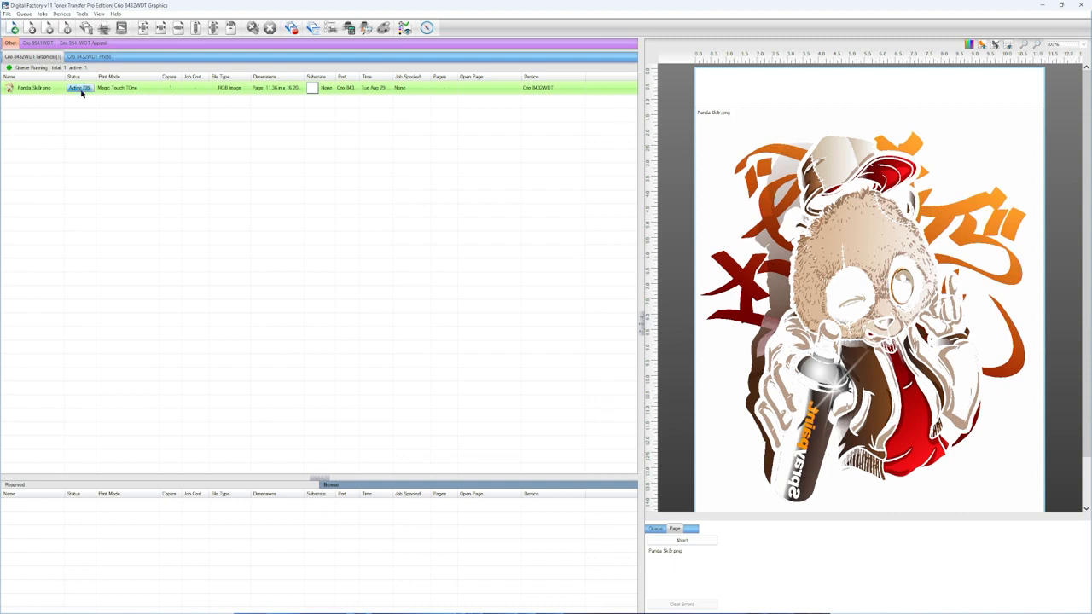
mouse_move(80, 88)
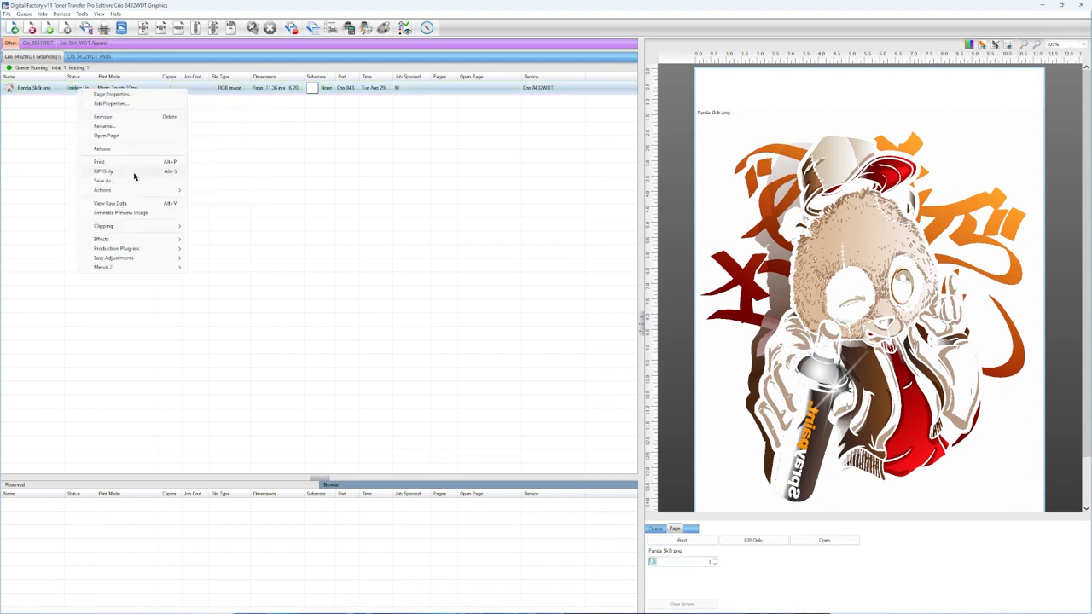
- View the panda job's raw data and set a grey unknown-plane colour
left_click(109, 203)
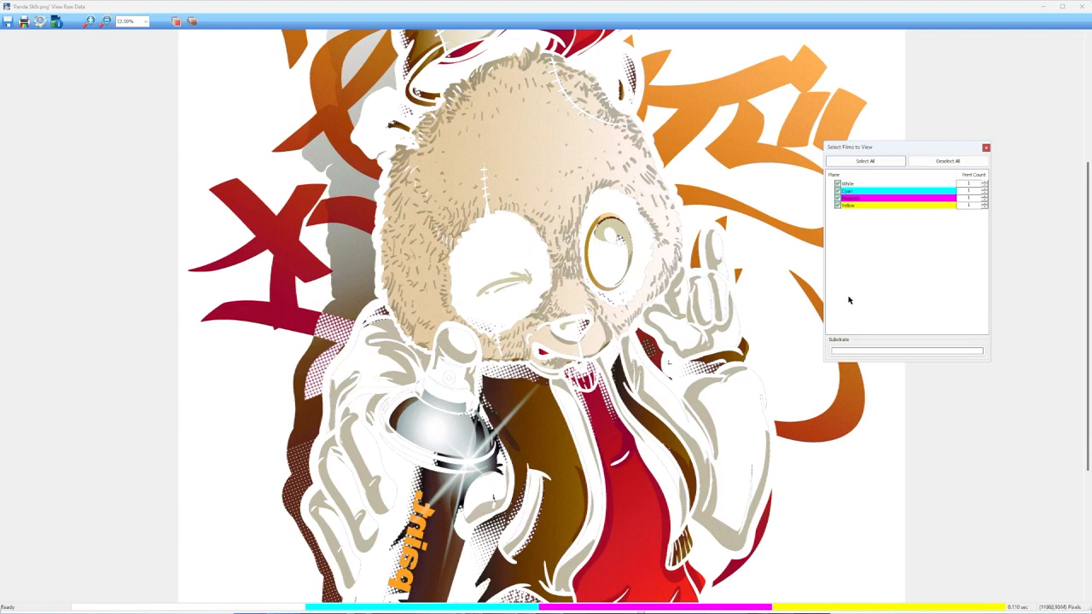
mouse_move(849, 326)
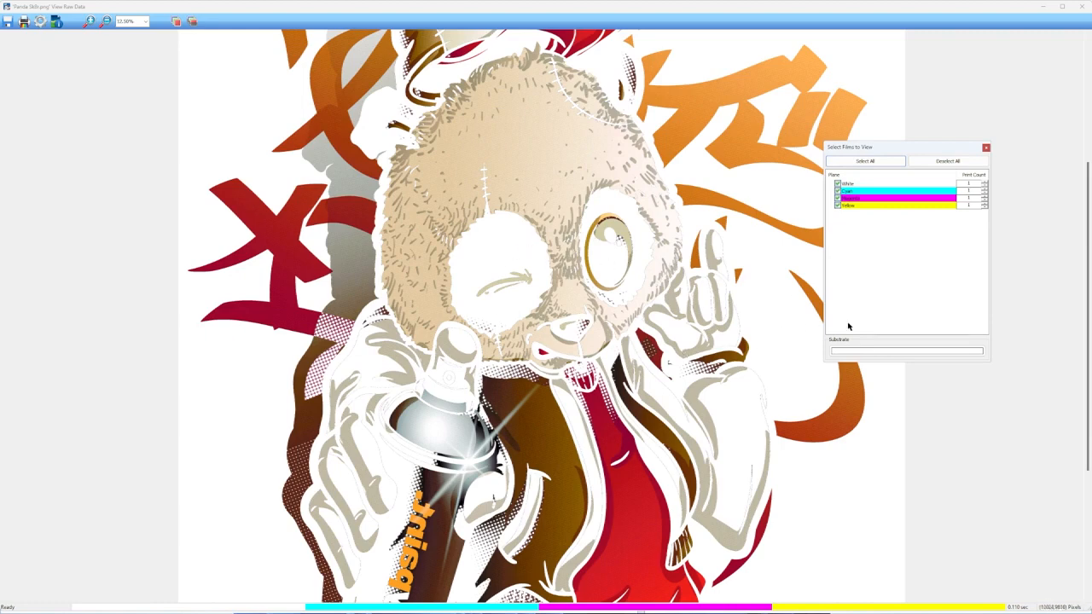
double_click(905, 199)
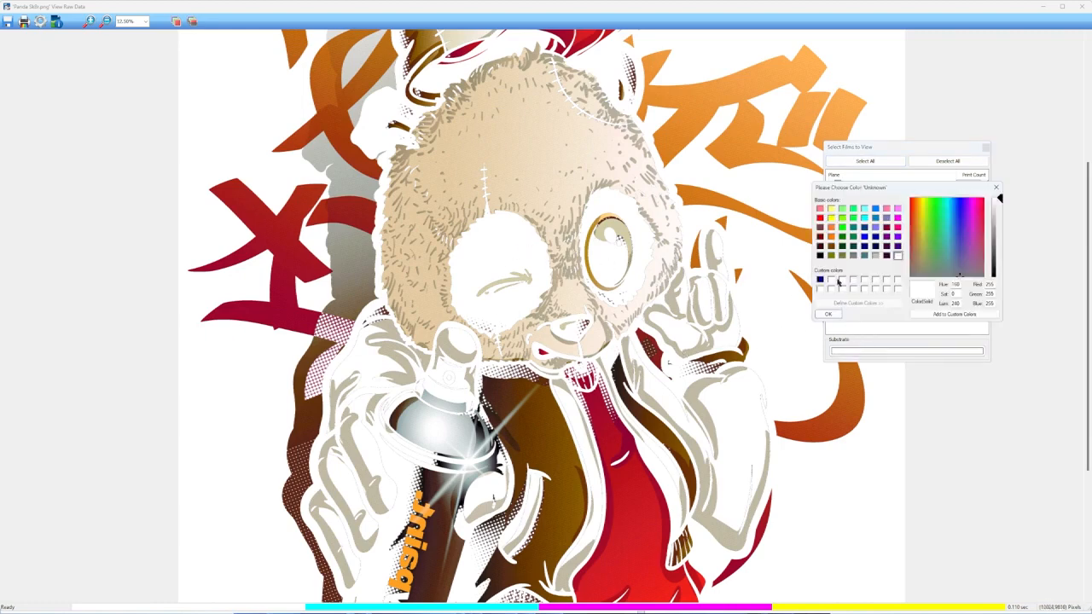
left_click(875, 256)
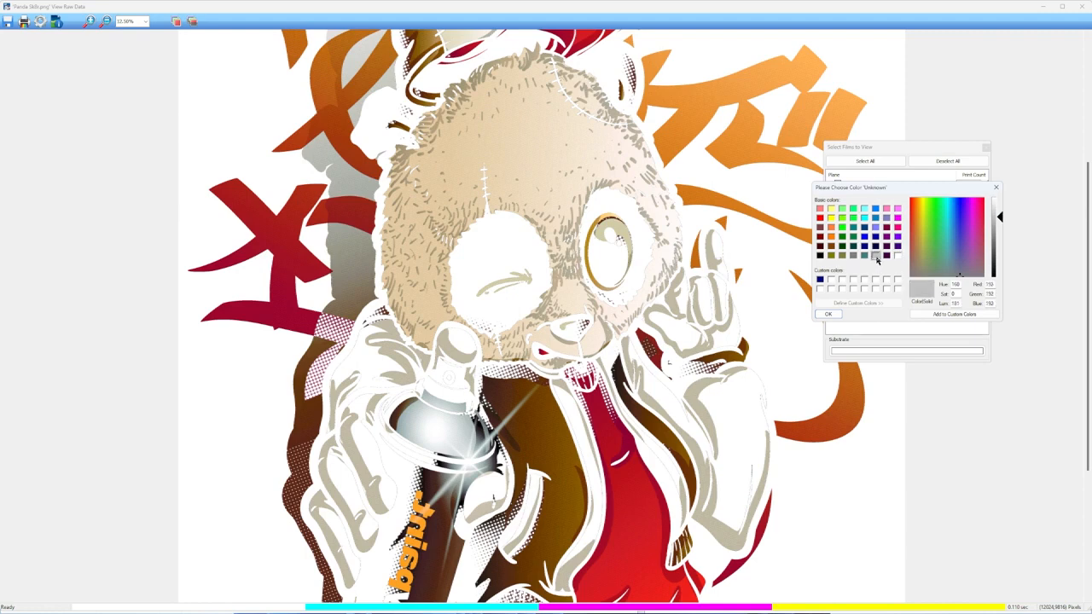
left_click(828, 313)
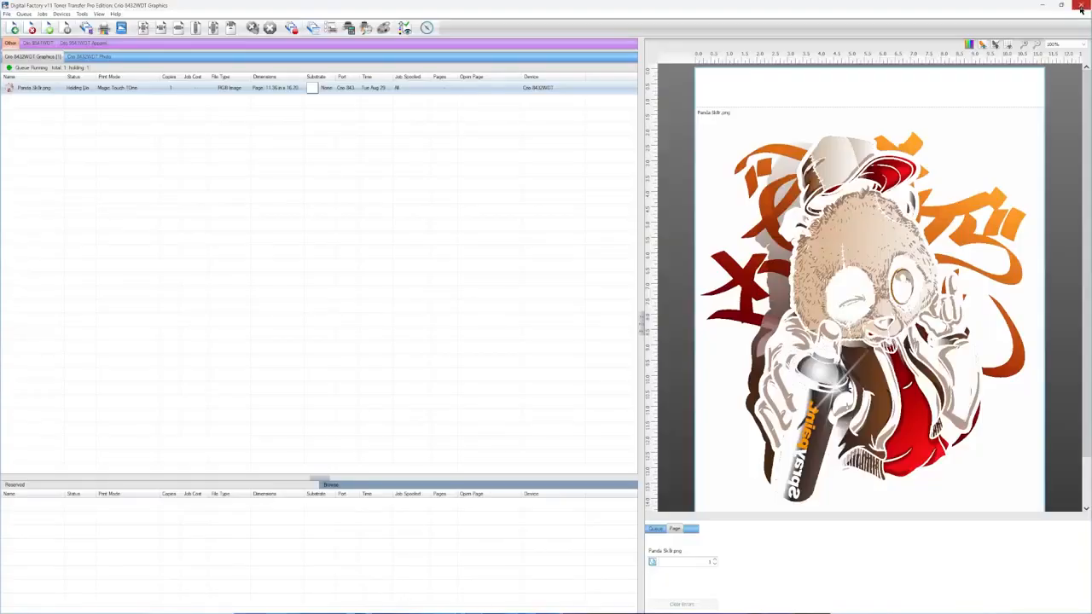
mouse_move(185, 131)
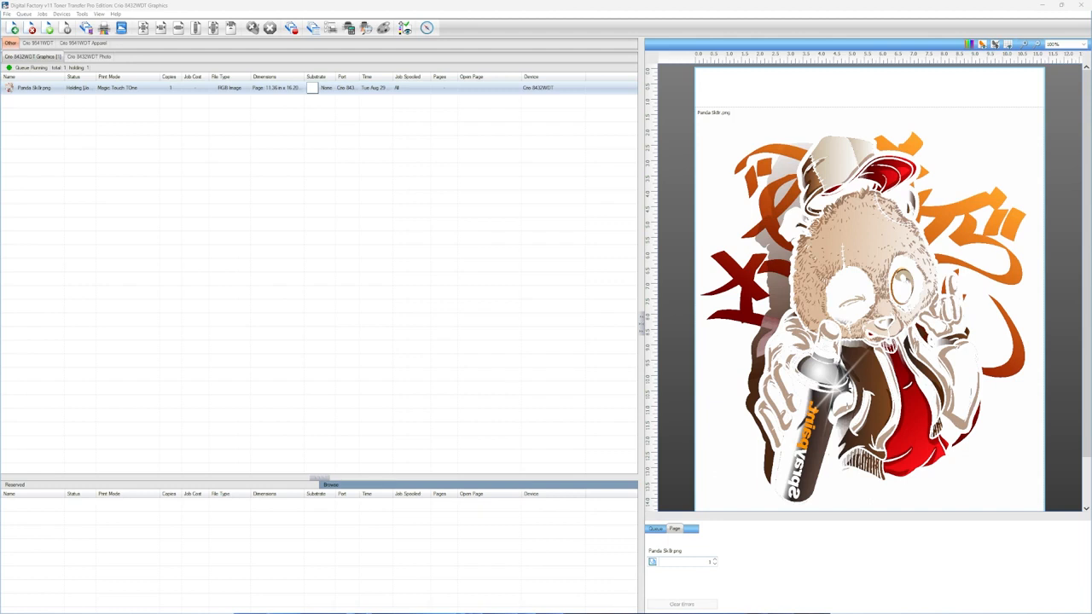
mouse_move(772, 171)
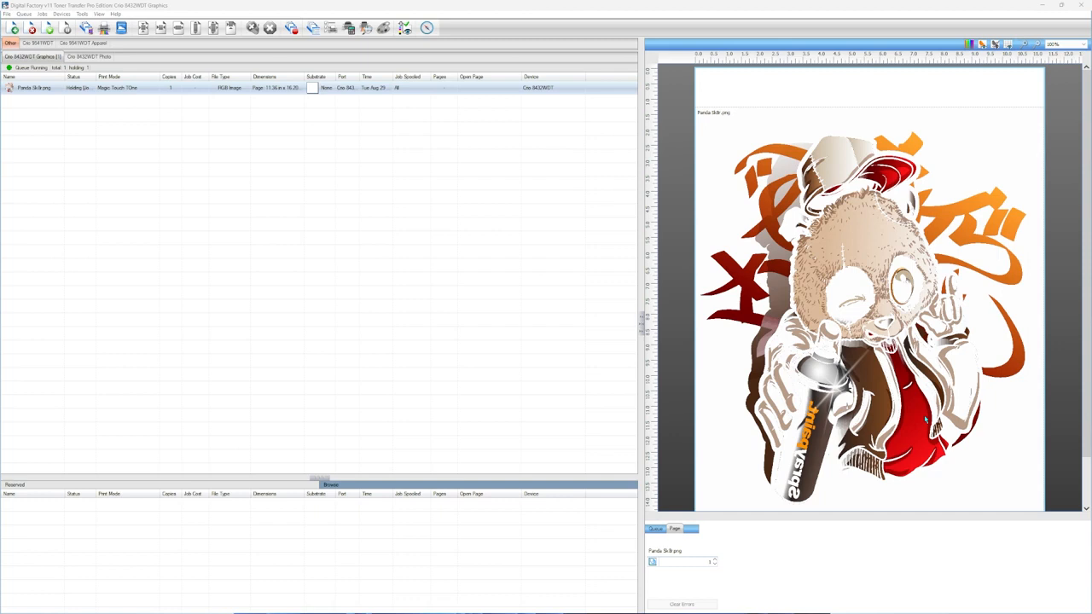
mouse_move(817, 369)
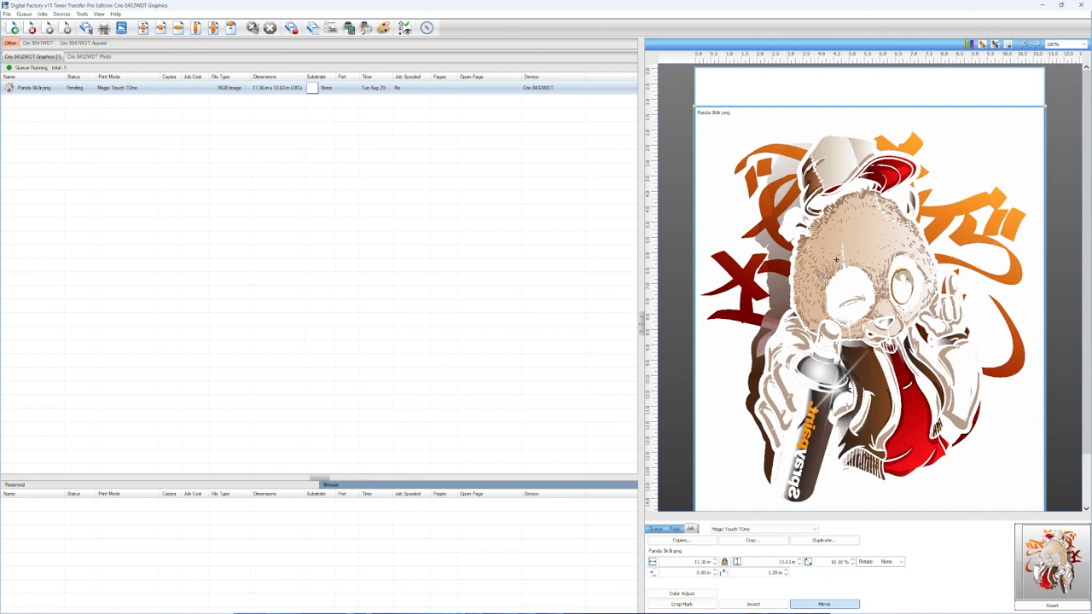
mouse_move(69, 102)
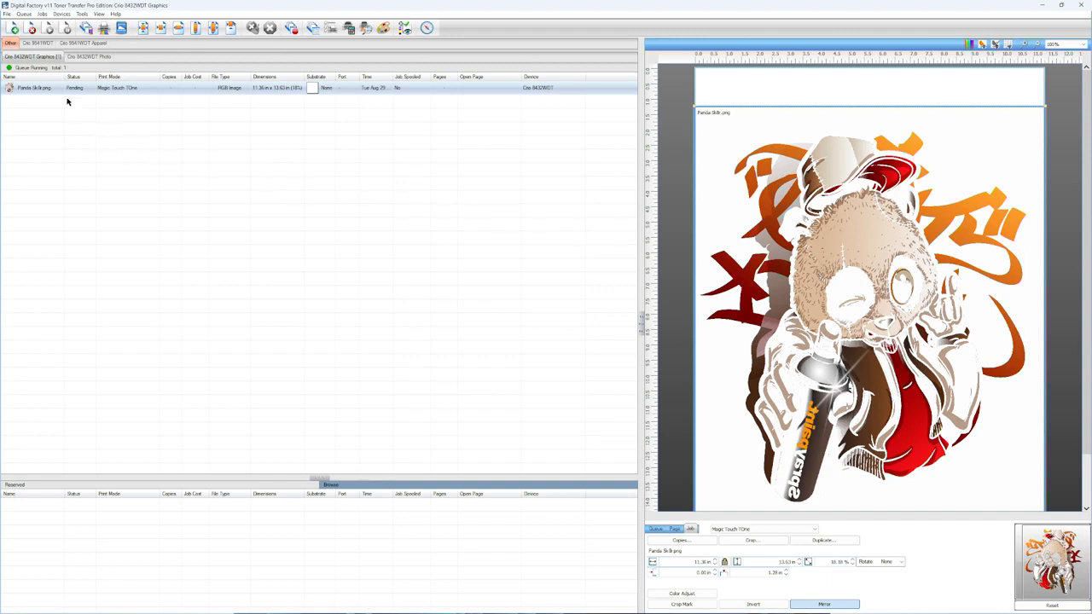
- In the job's Color Layer > Ink Removal properties, set Shape to Line and Hole Size 220
right_click(34, 87)
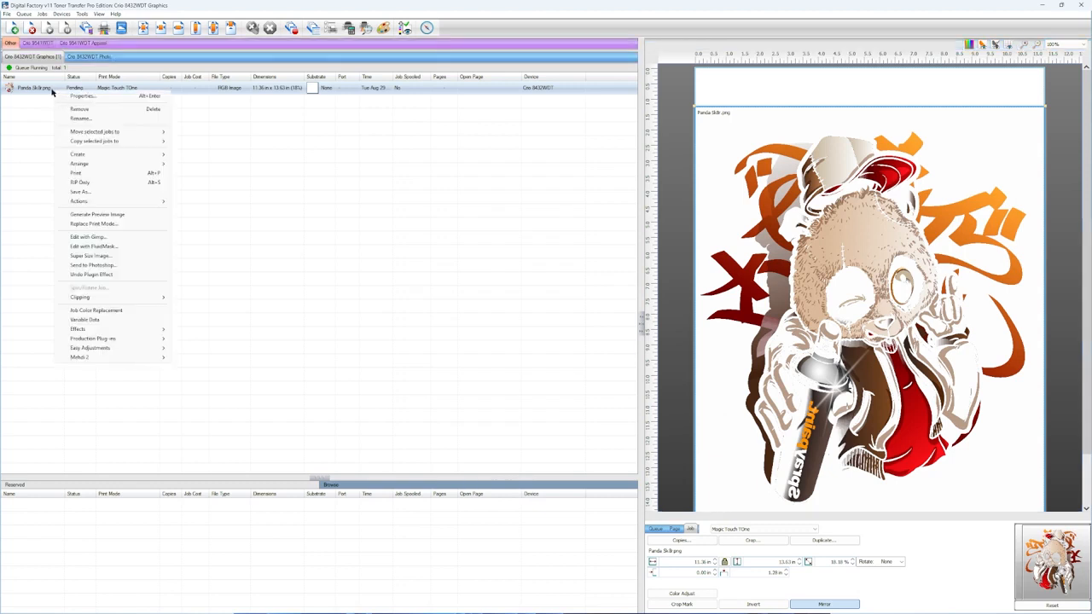
mouse_move(77, 98)
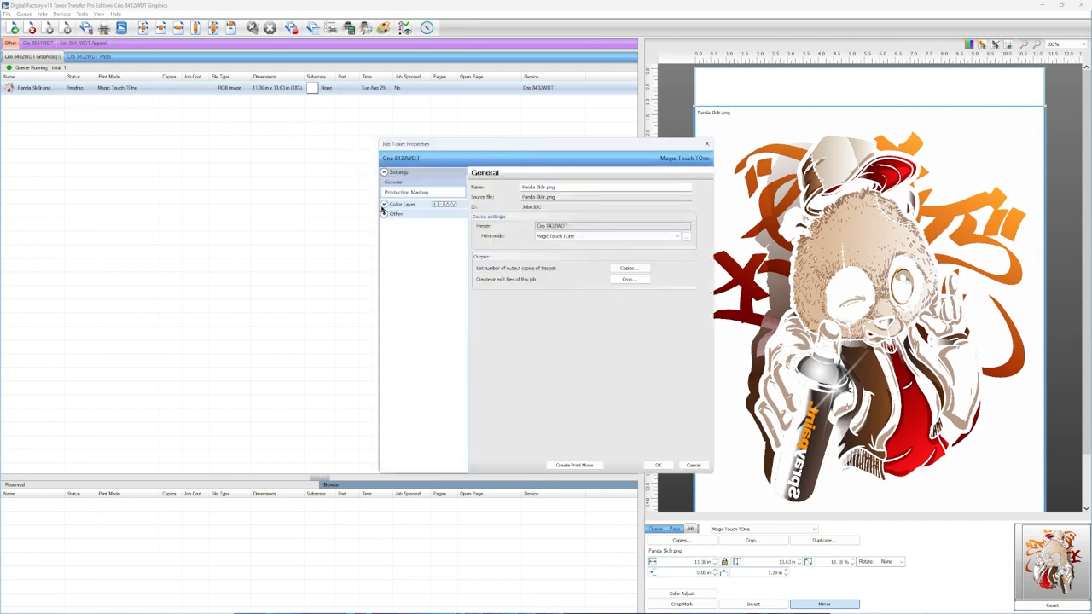
left_click(384, 204)
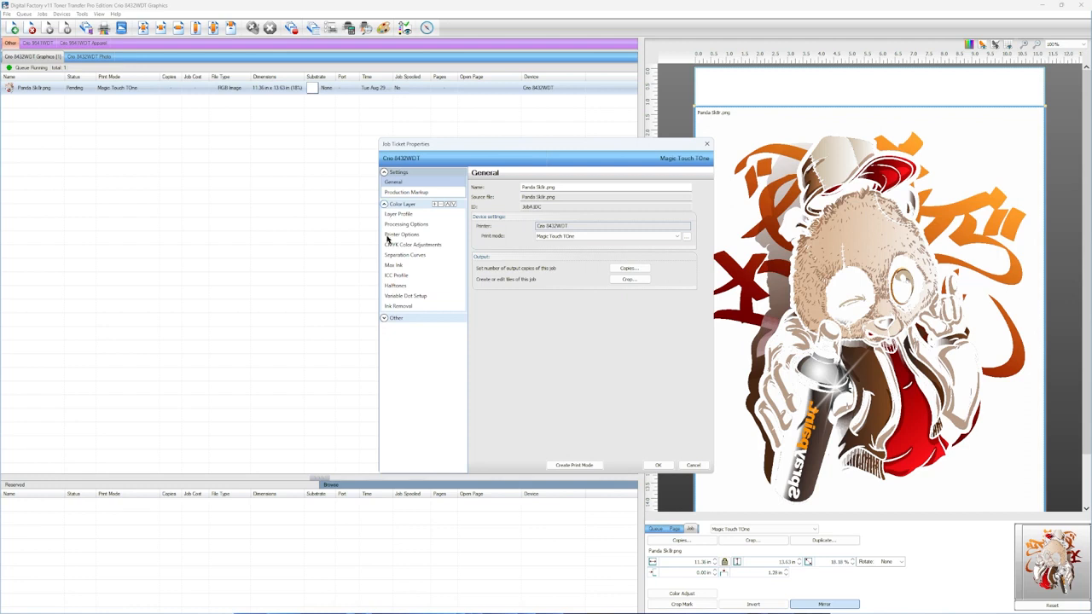
mouse_move(408, 307)
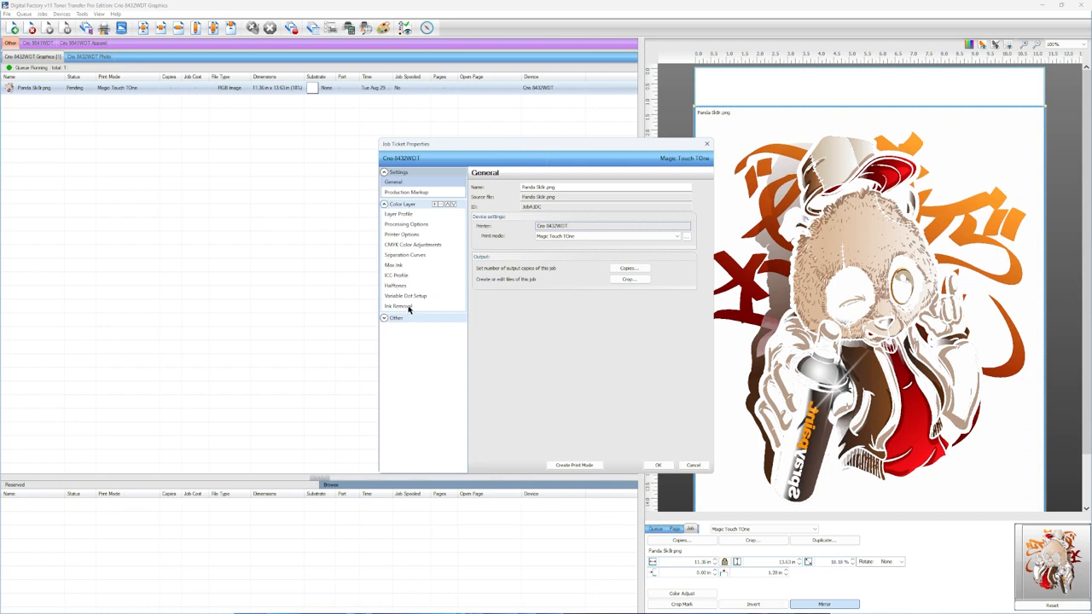
left_click(400, 306)
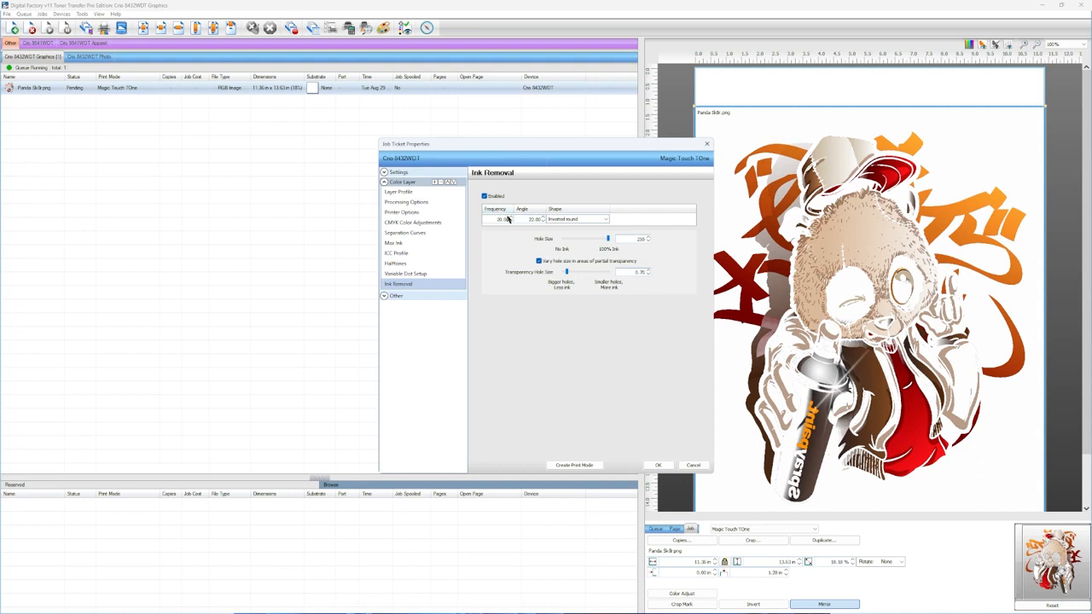
mouse_move(512, 252)
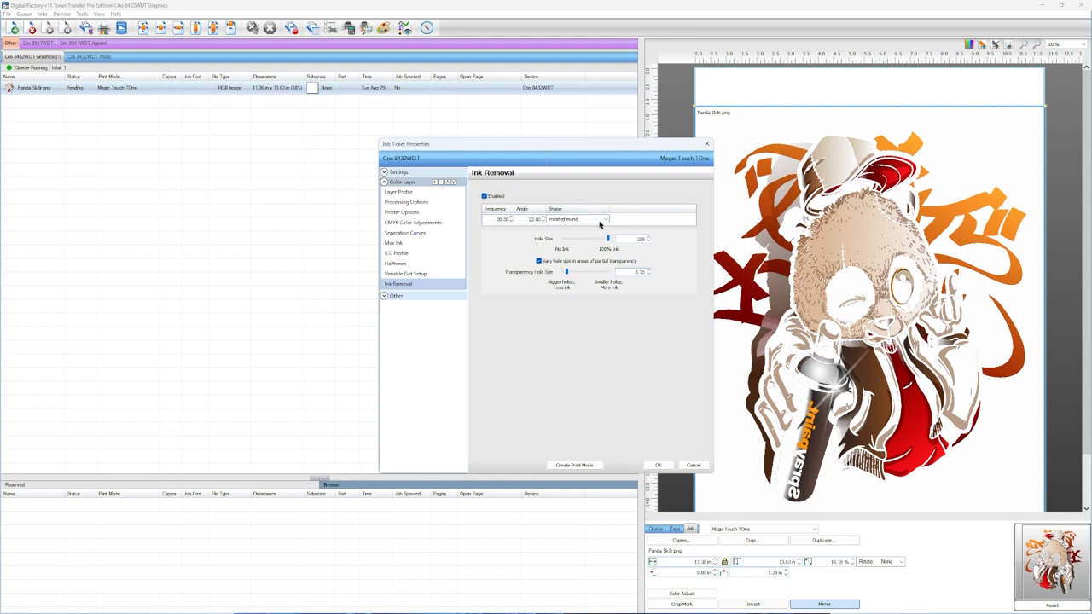
left_click(603, 219)
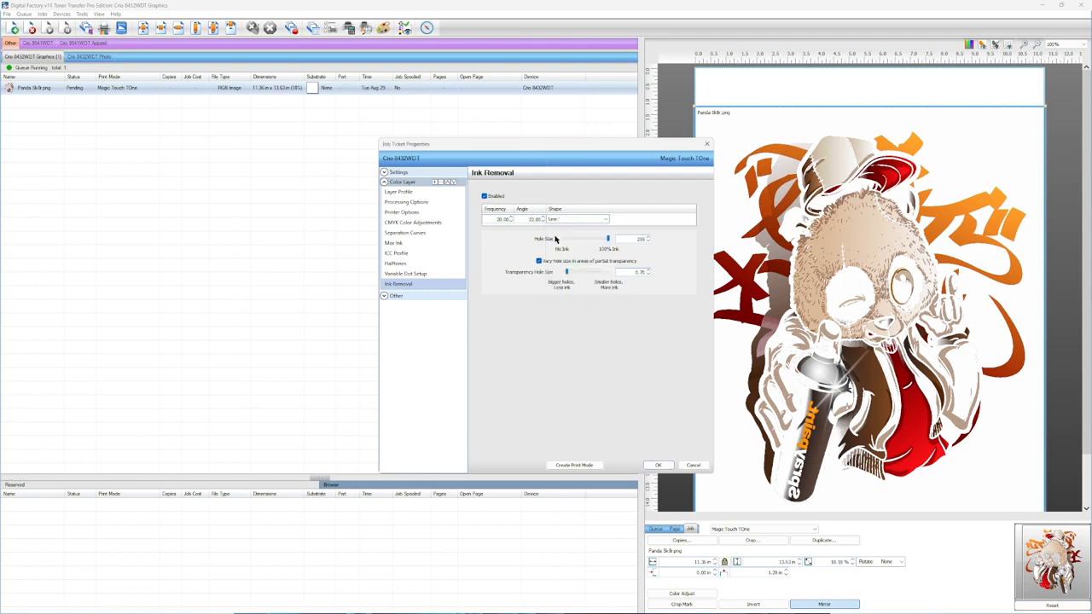
mouse_move(593, 341)
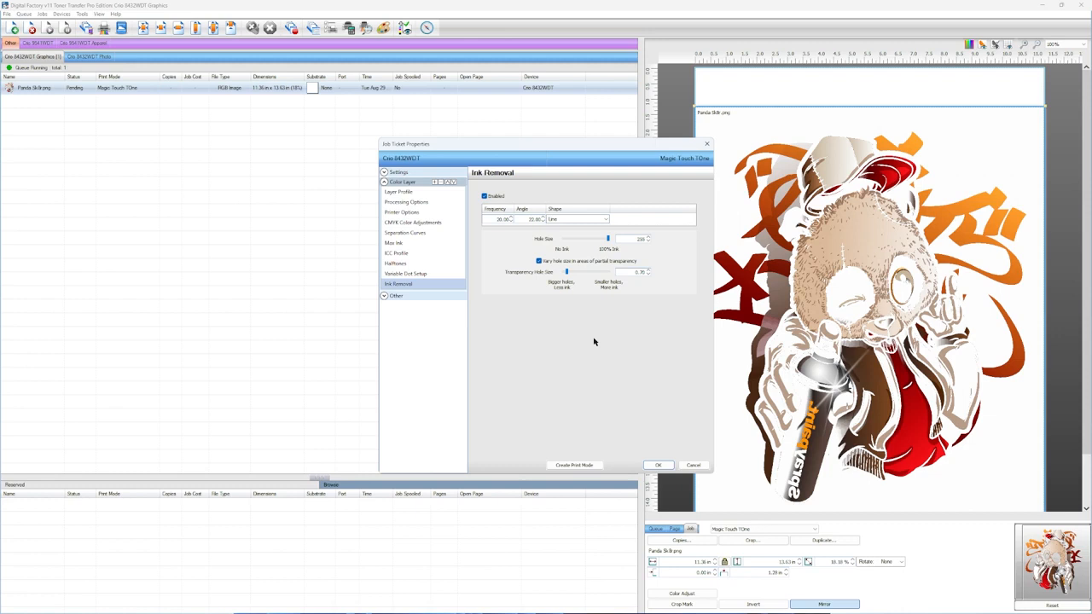
mouse_move(606, 324)
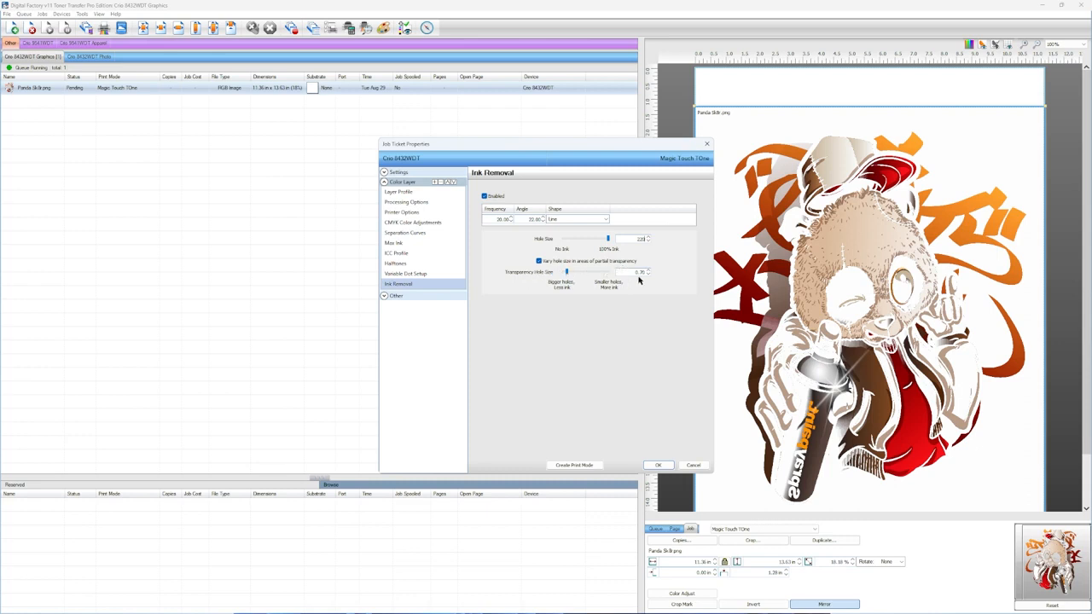
mouse_move(637, 310)
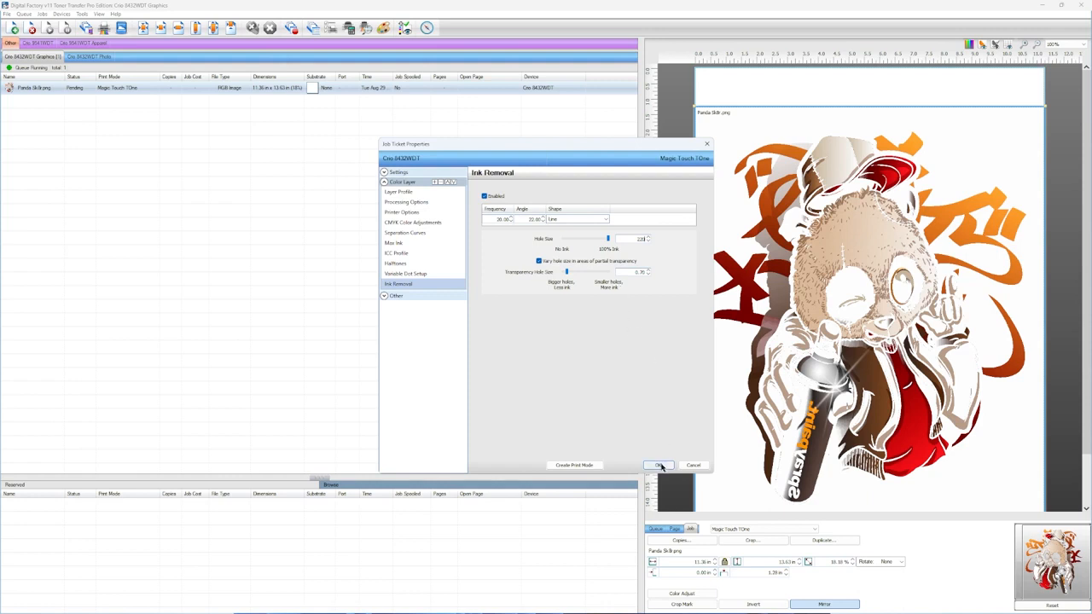
left_click(658, 465)
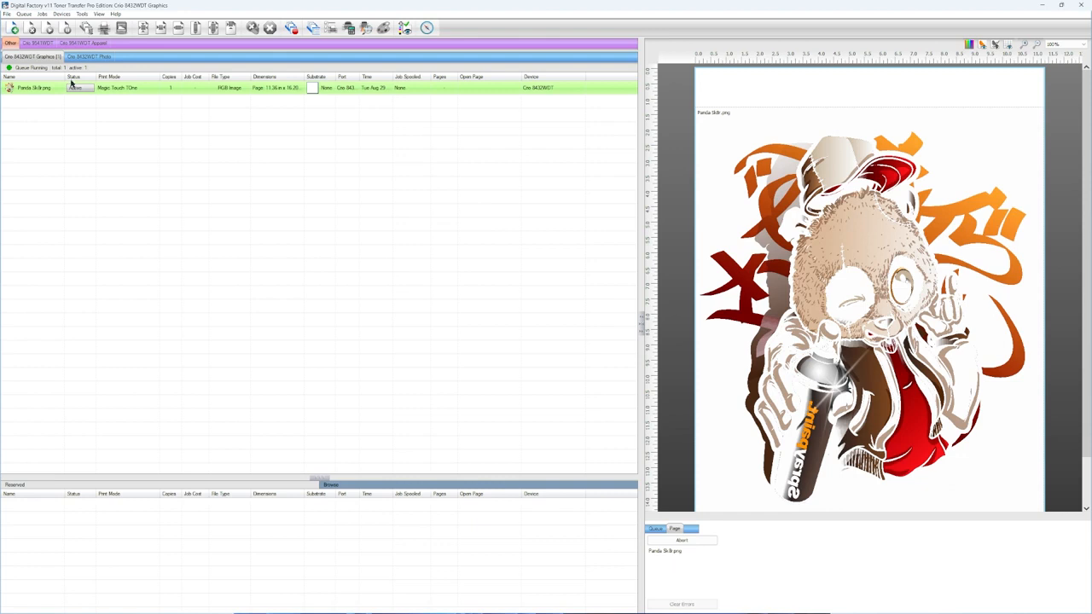
mouse_move(79, 89)
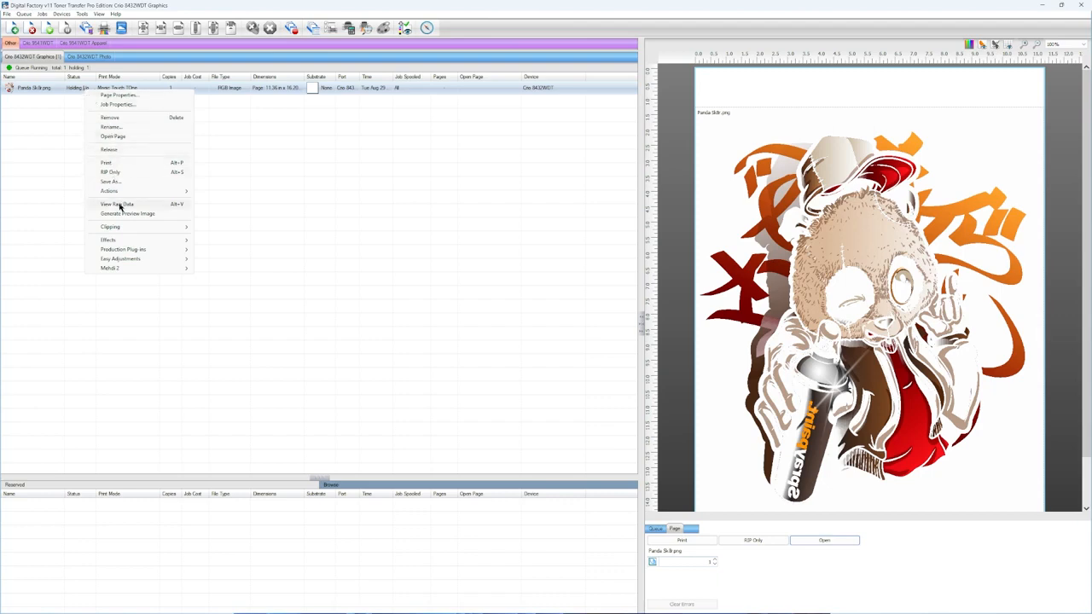
- Once the panda job has ripped, view its raw print data
left_click(117, 204)
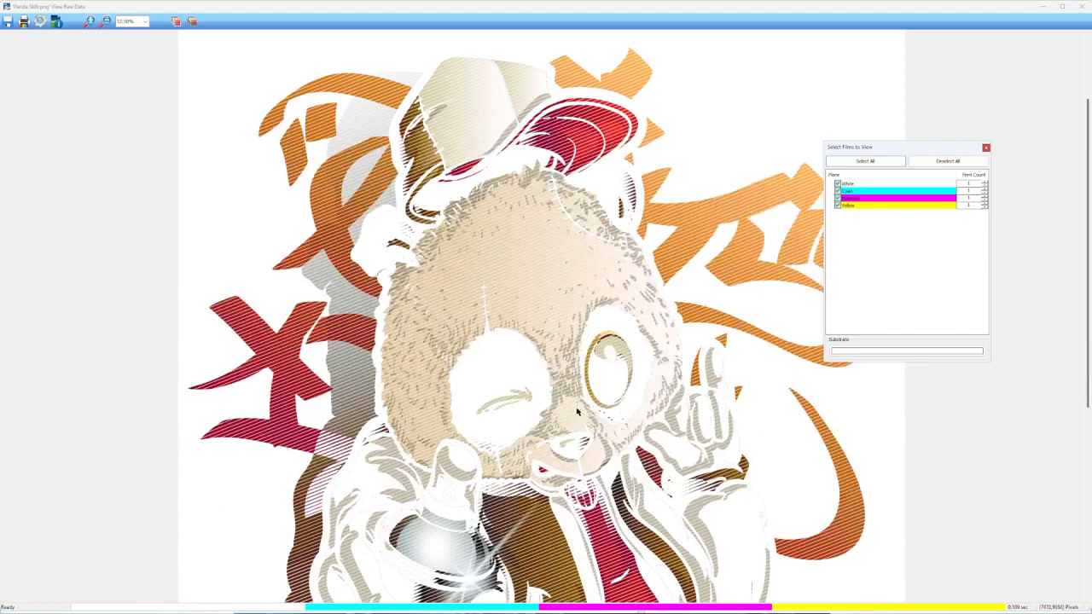
mouse_move(485, 242)
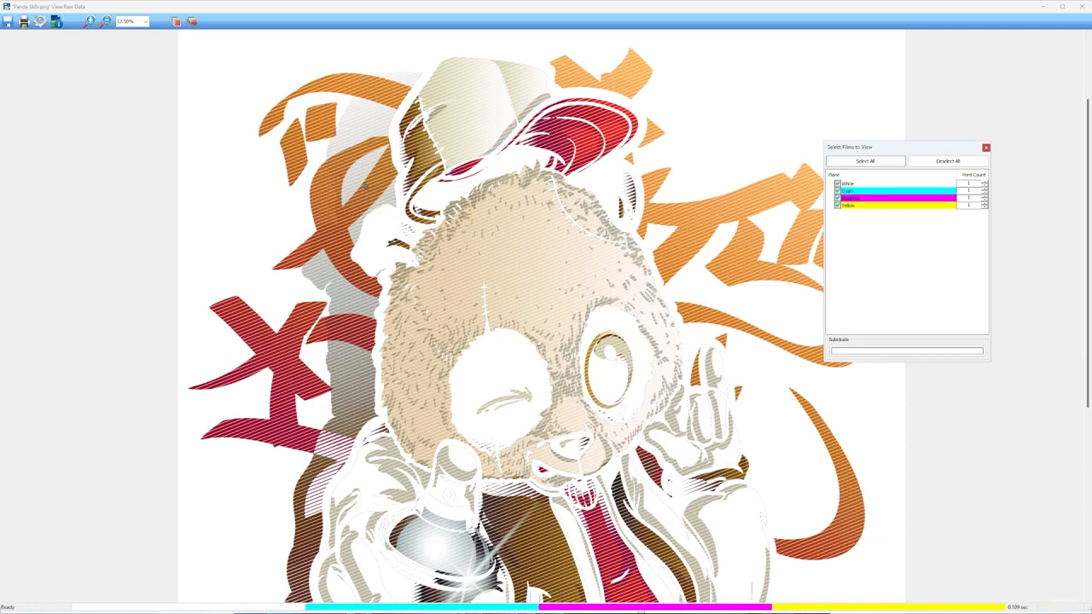
mouse_move(514, 325)
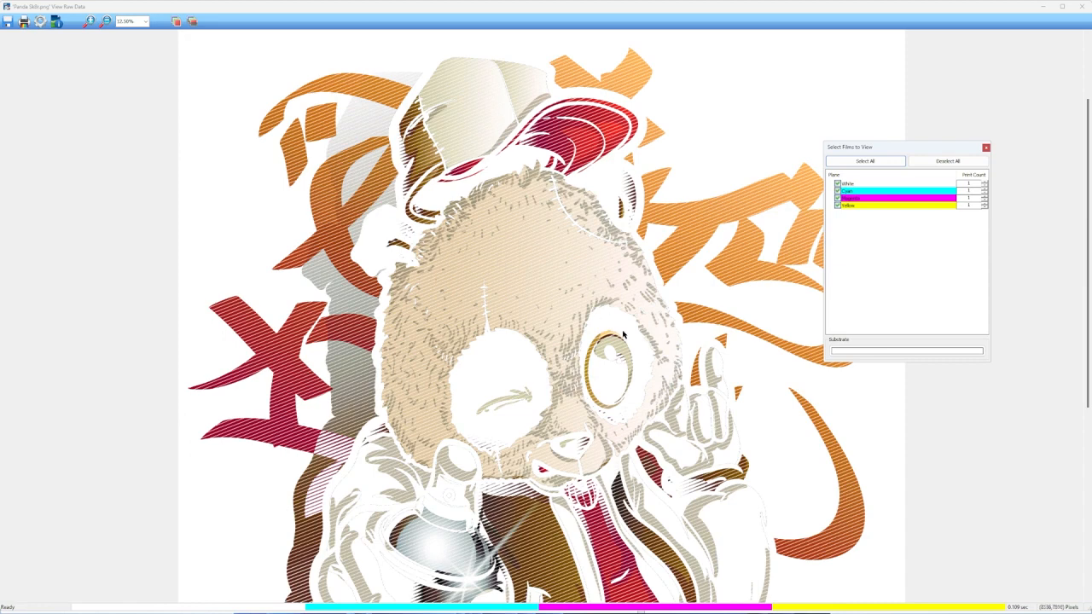
mouse_move(463, 269)
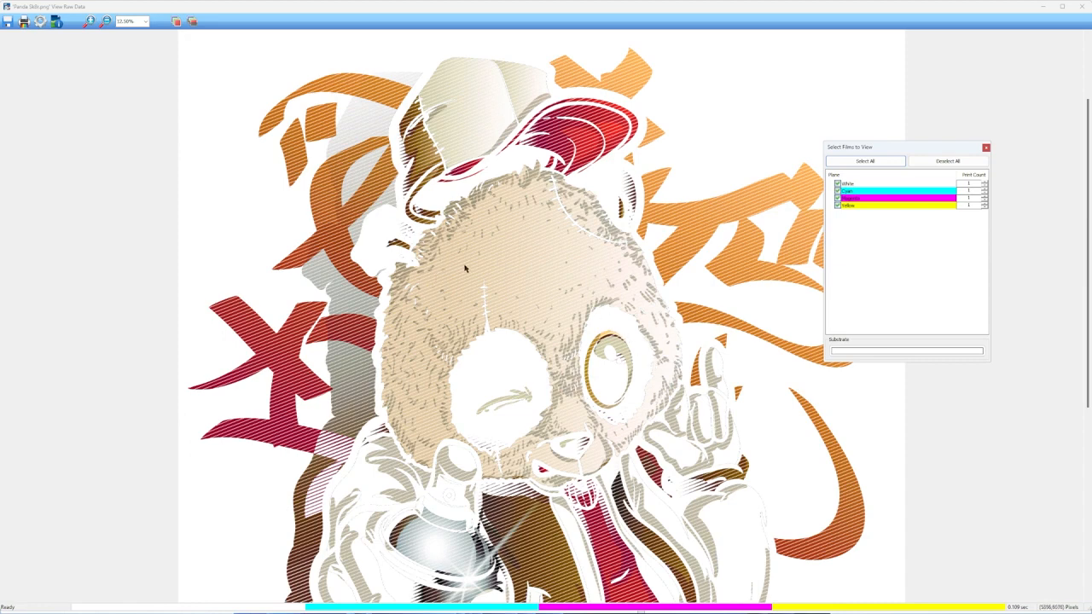
mouse_move(707, 232)
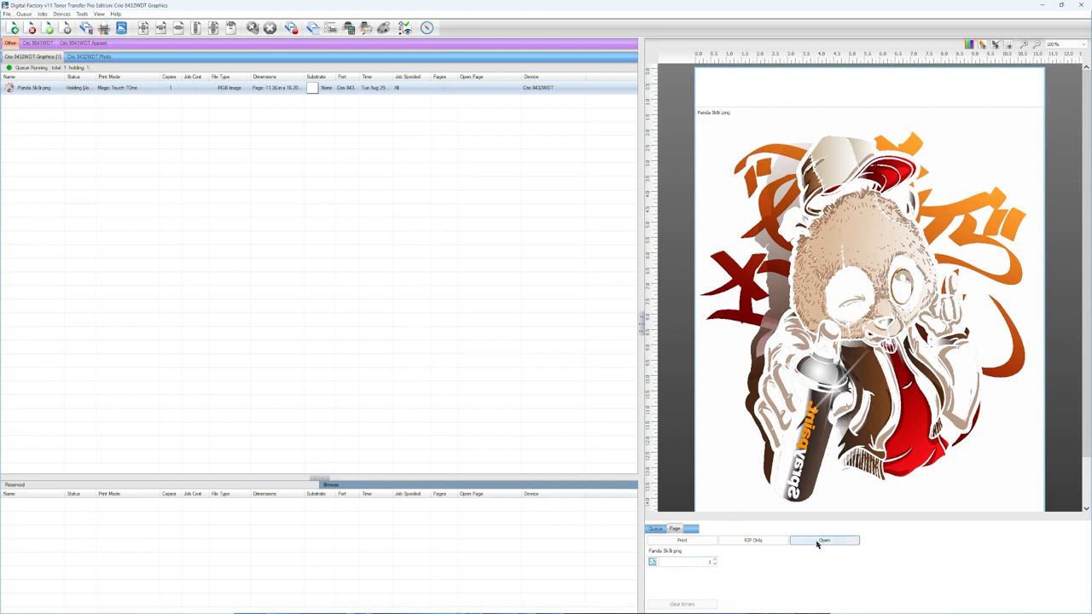
- Return the held Panda job to pending so its settings can be edited
left_click(824, 539)
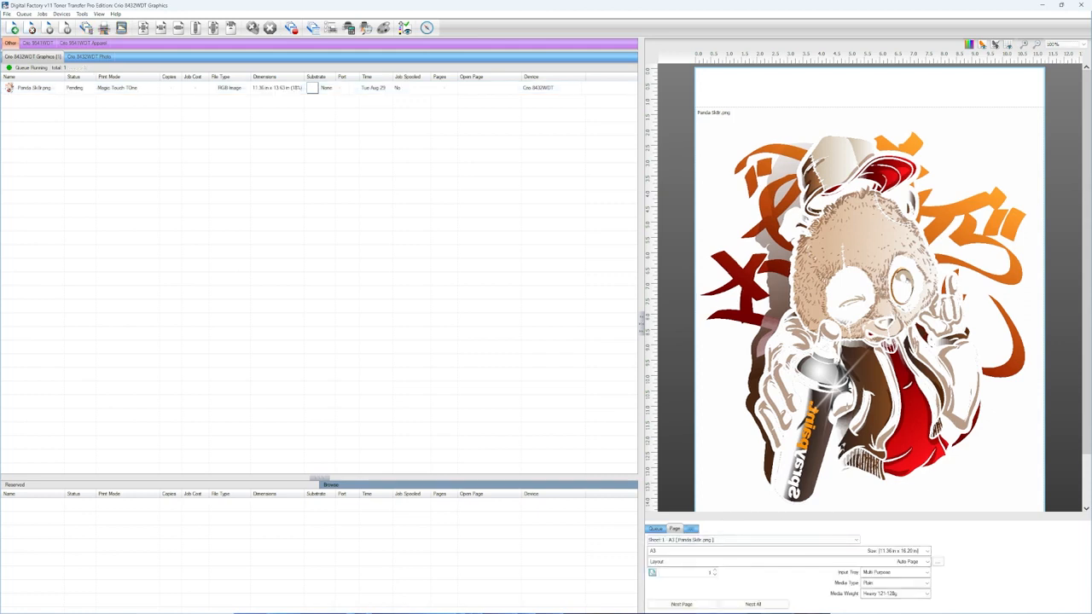
left_click(30, 89)
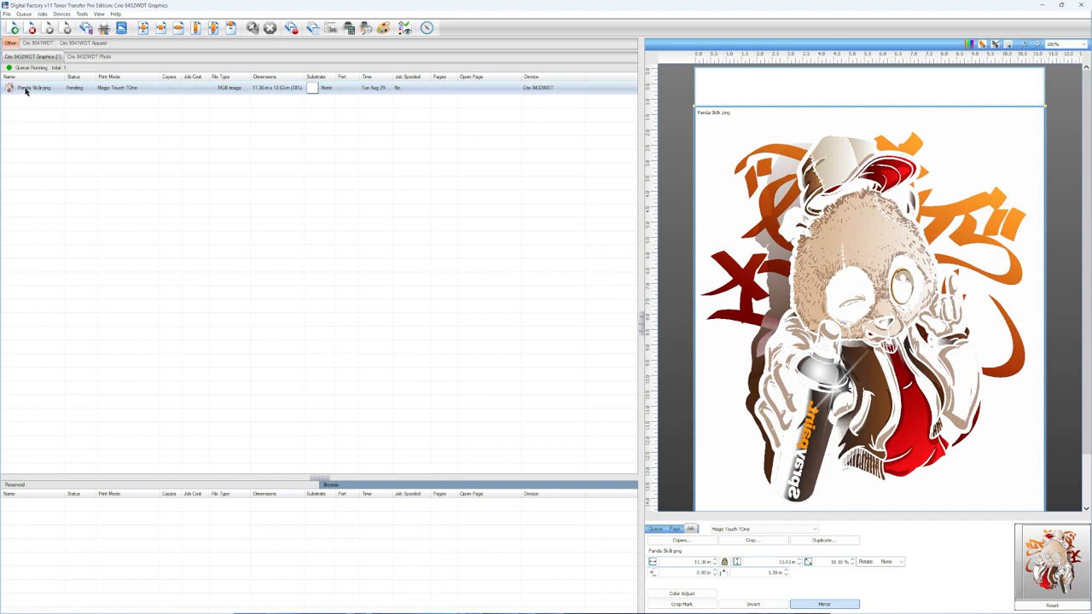
right_click(26, 89)
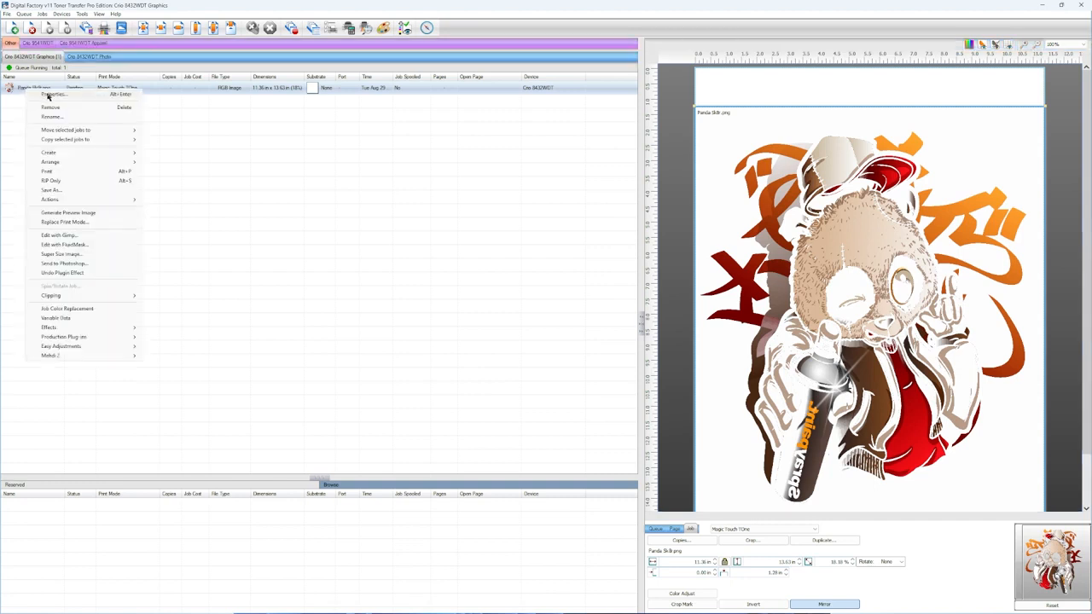
left_click(41, 89)
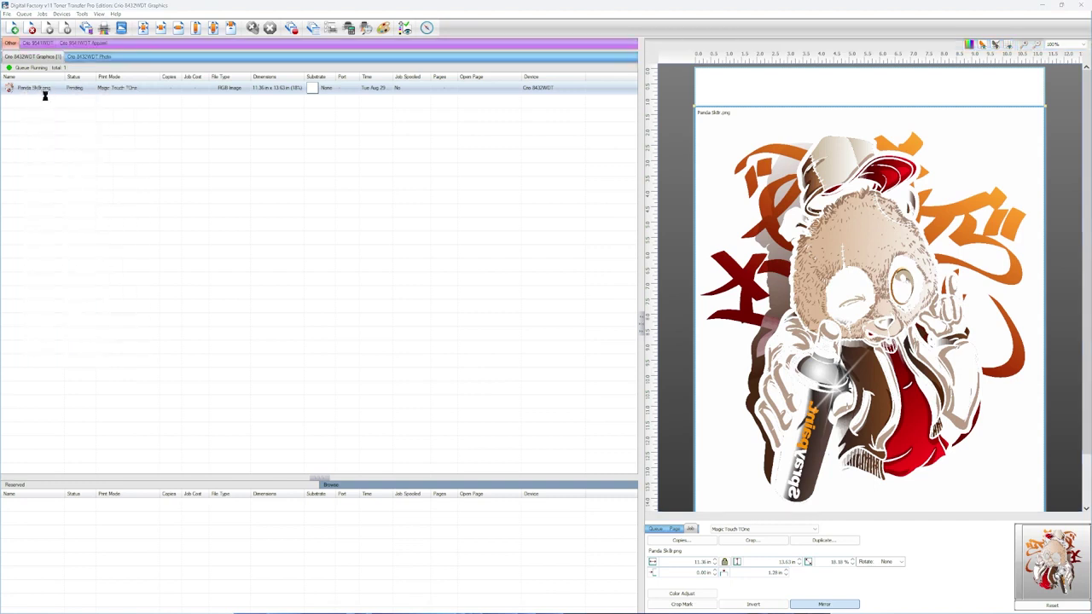
- Enable Line-shaped ink removal under the job's Color Layer properties and confirm
double_click(34, 89)
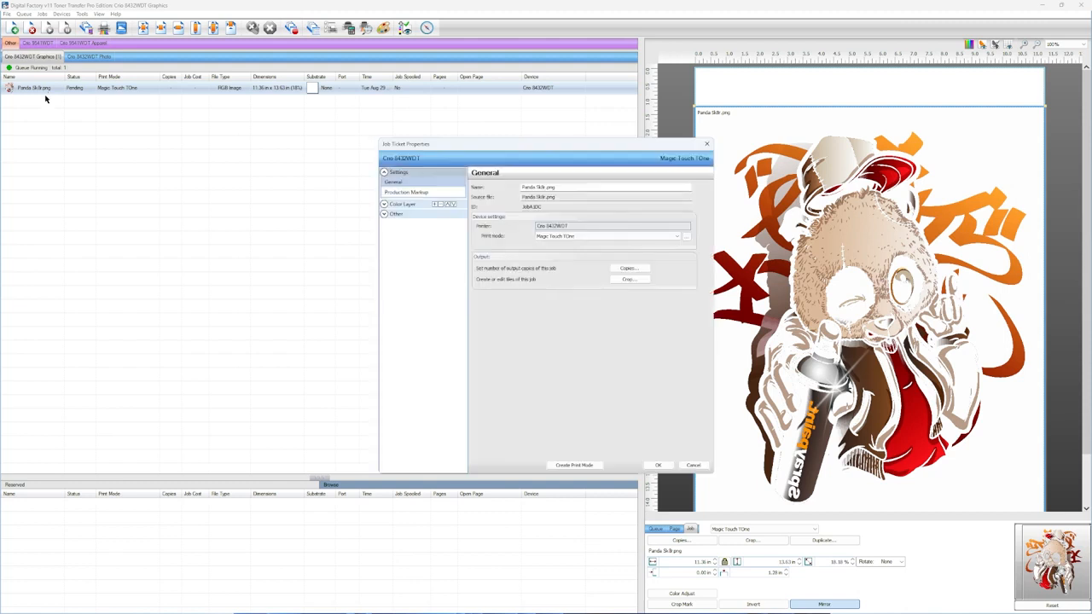
left_click(383, 203)
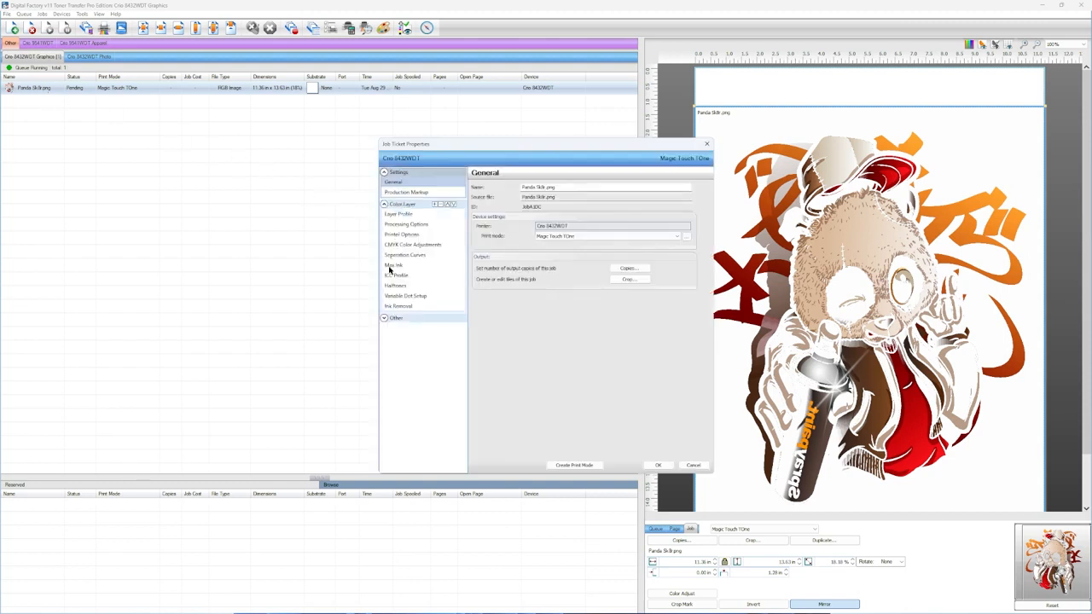
left_click(397, 284)
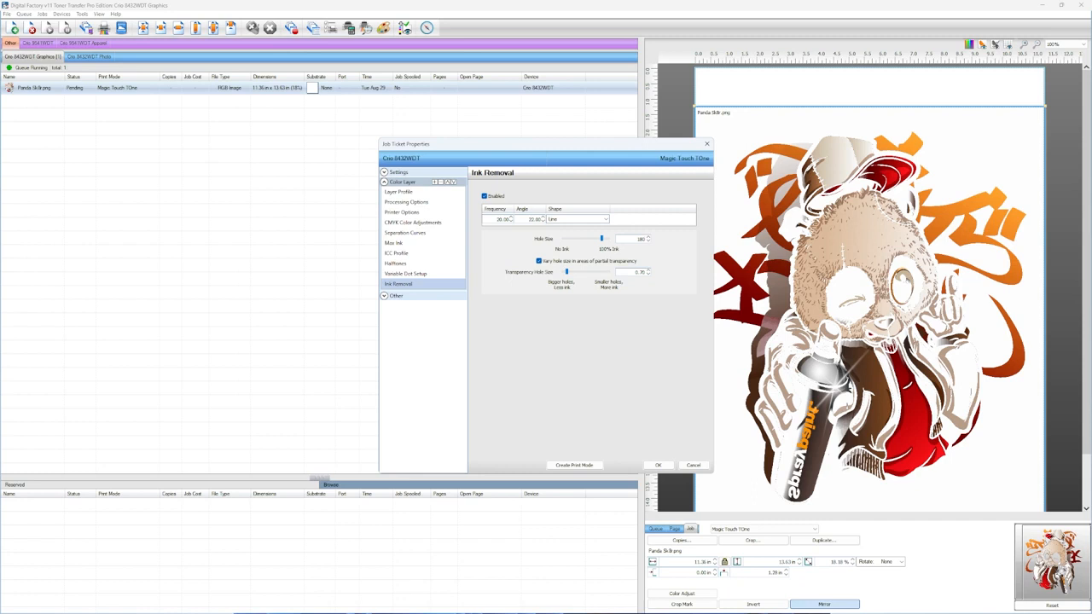
left_click(657, 465)
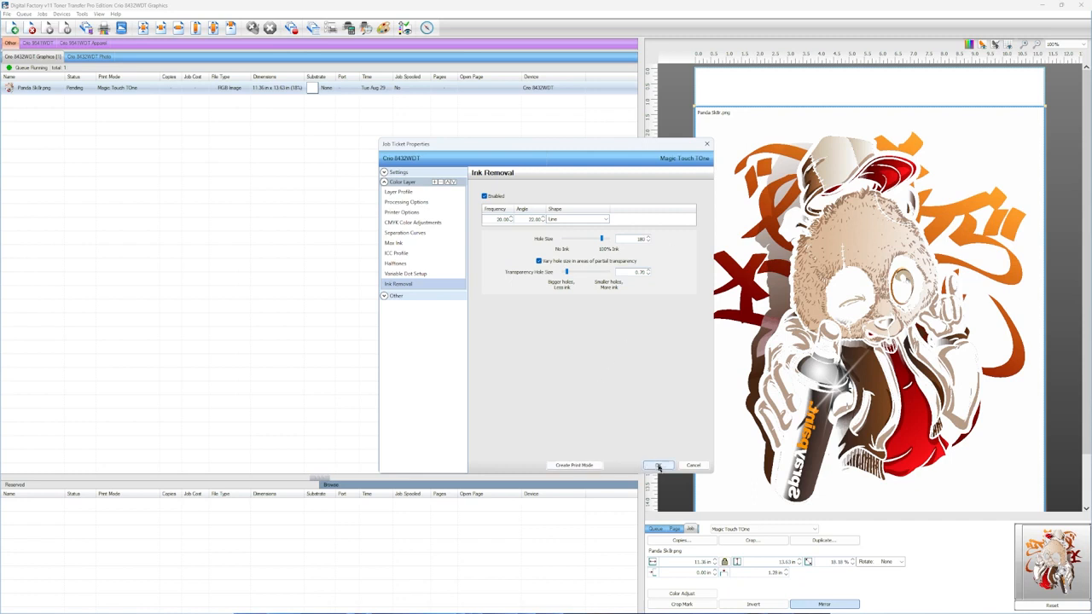
left_click(657, 465)
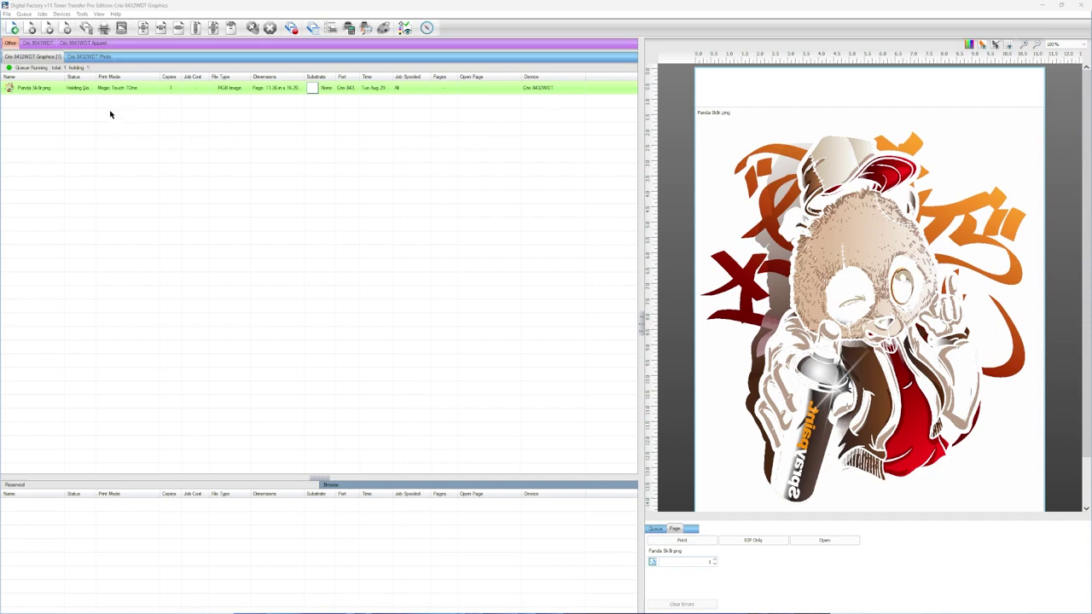
- After the job rips, choose View Raw Data from the held job's right-click menu
right_click(34, 88)
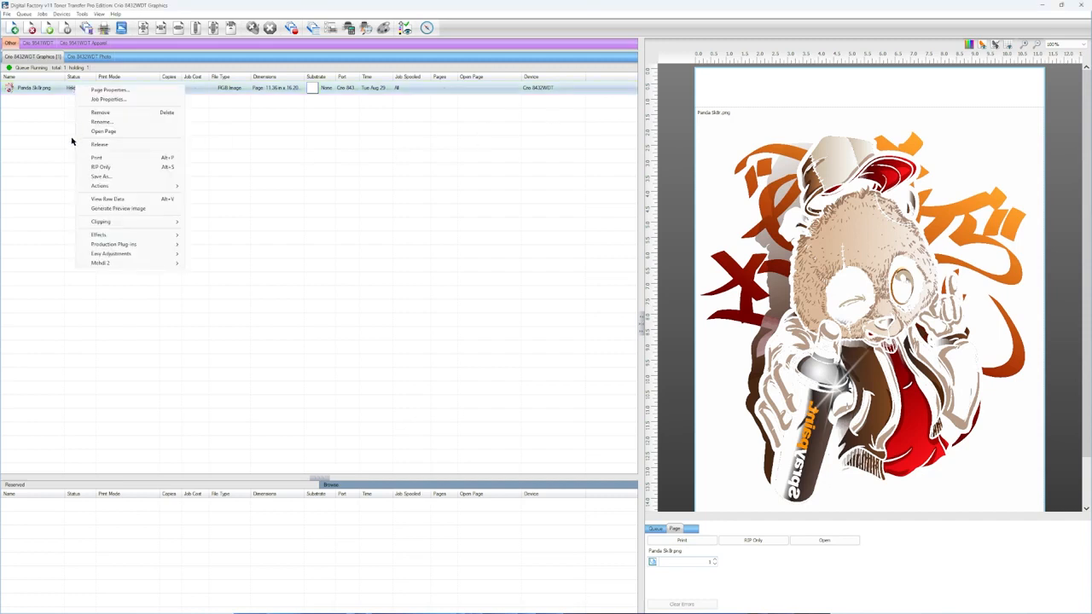
left_click(106, 199)
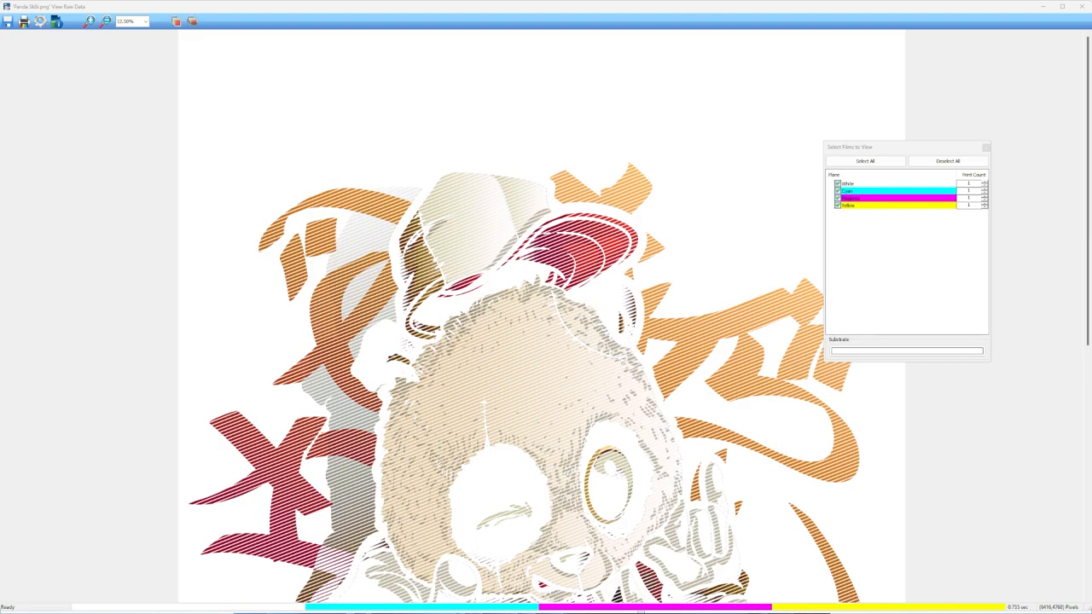
mouse_move(622, 333)
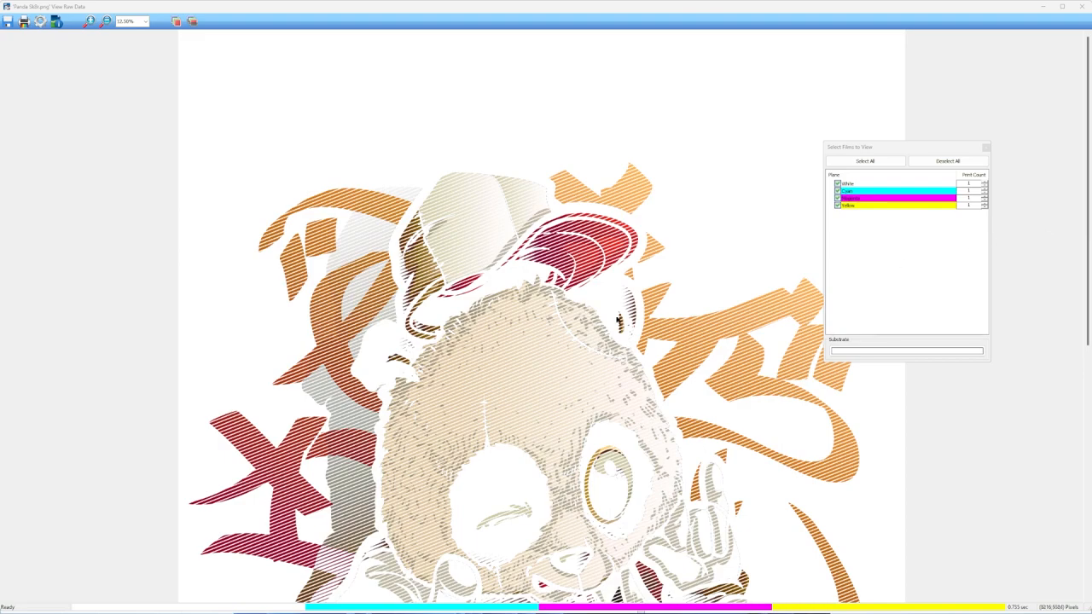
- Scroll through the raw data image to inspect the diagonal line pattern
scroll("down", 3)
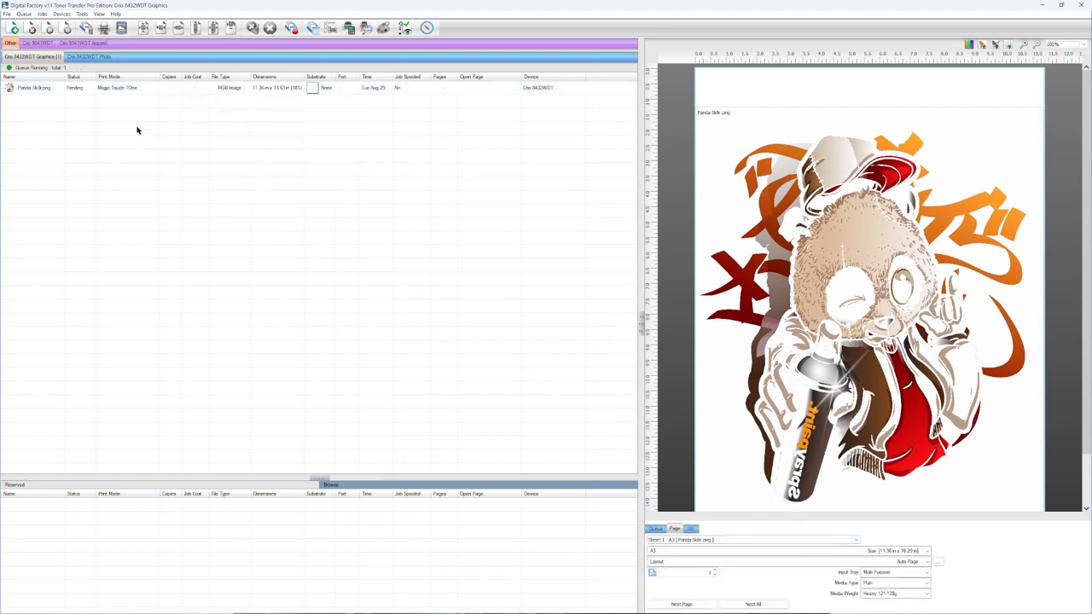
- Set the hole shape to Inverted round under the job's Color Layer ink removal settings
right_click(35, 88)
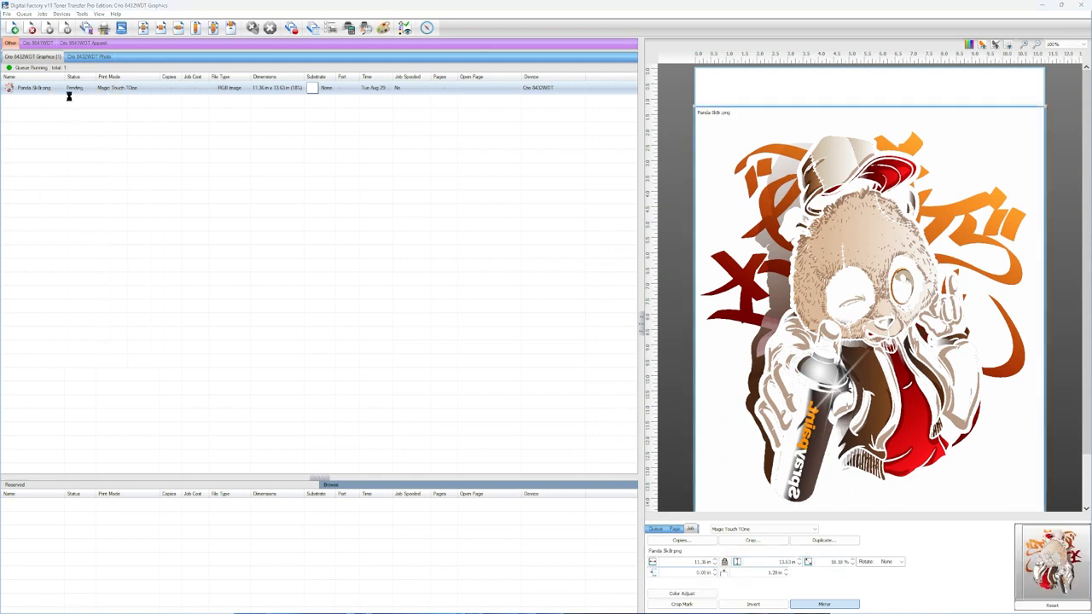
double_click(33, 88)
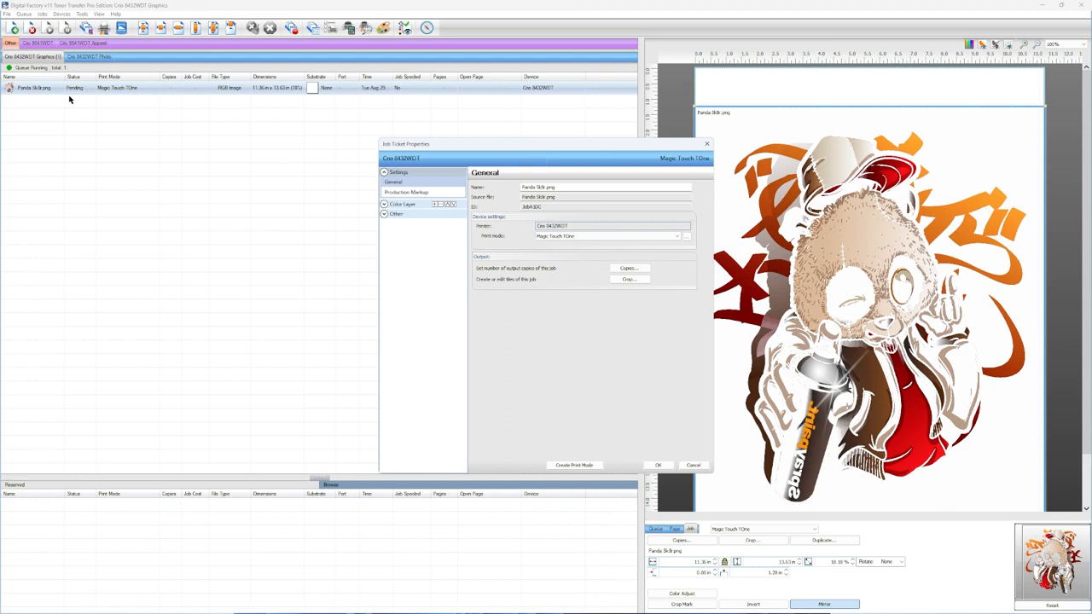
mouse_move(203, 146)
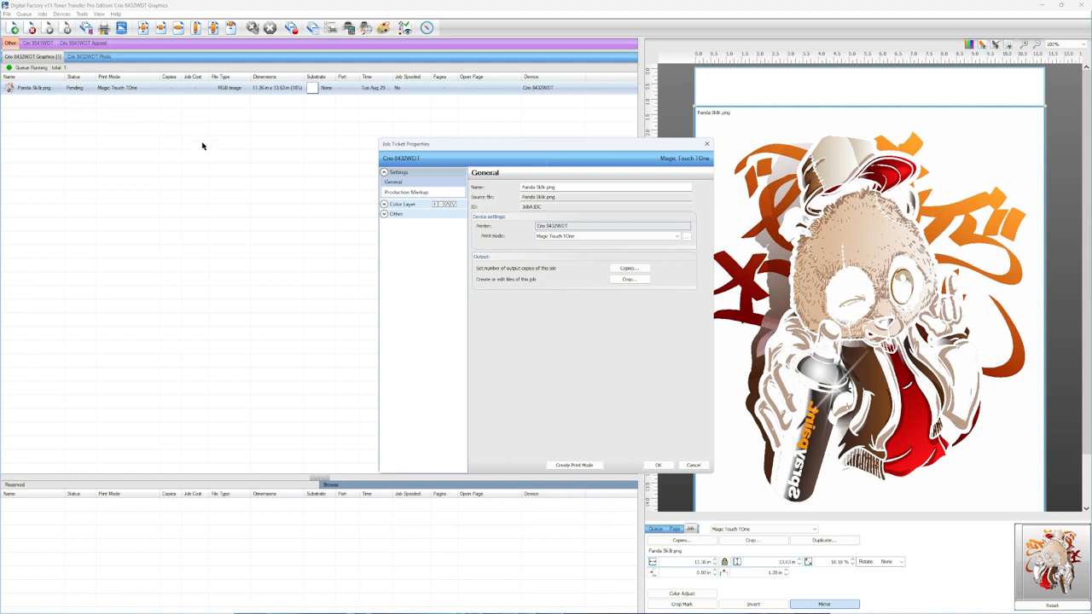
left_click(383, 203)
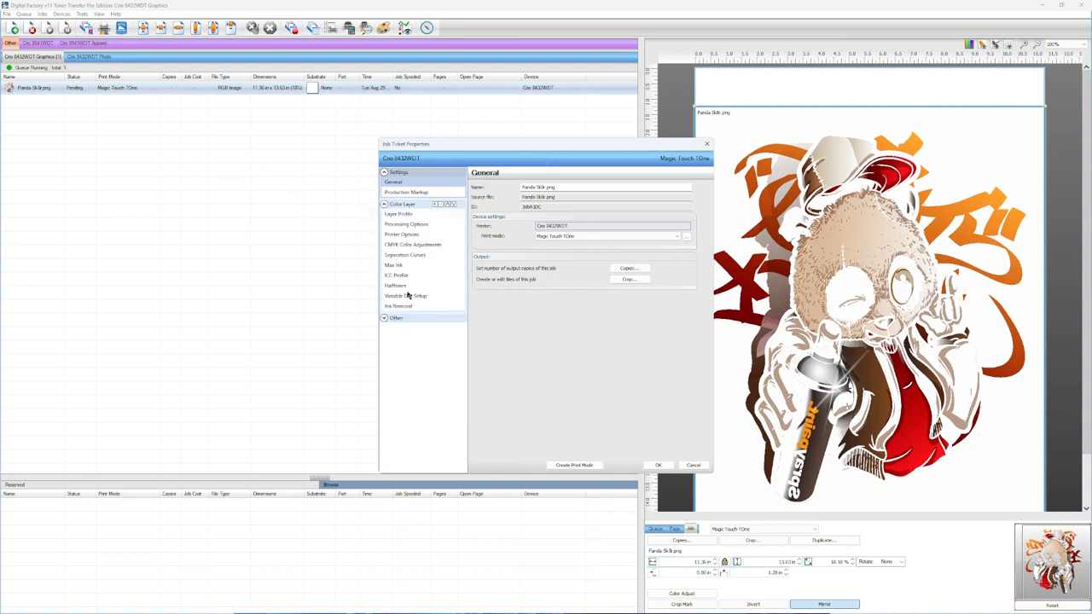
left_click(398, 284)
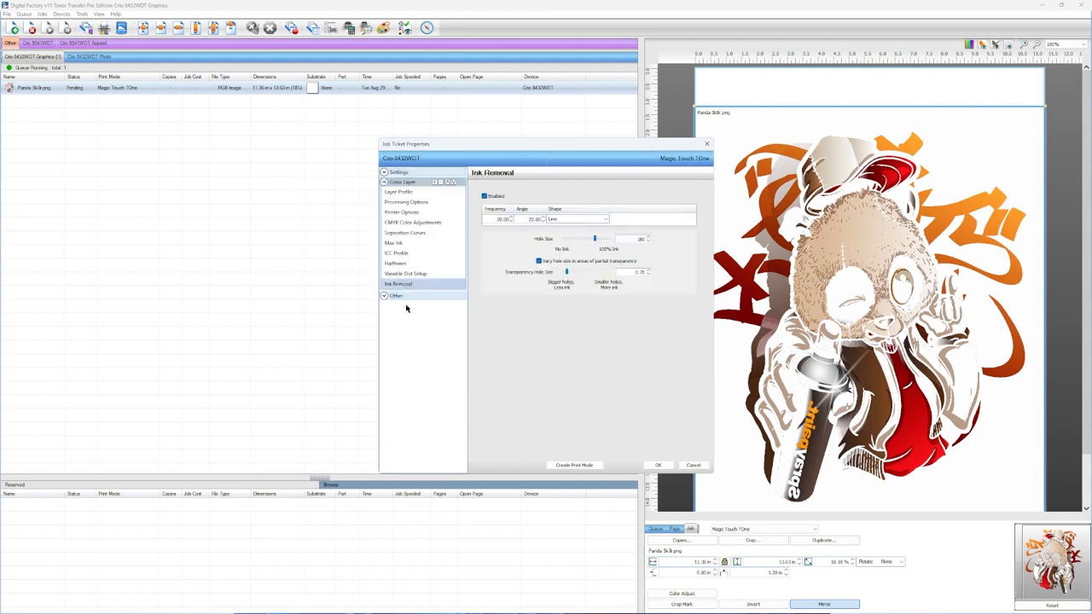
left_click(603, 219)
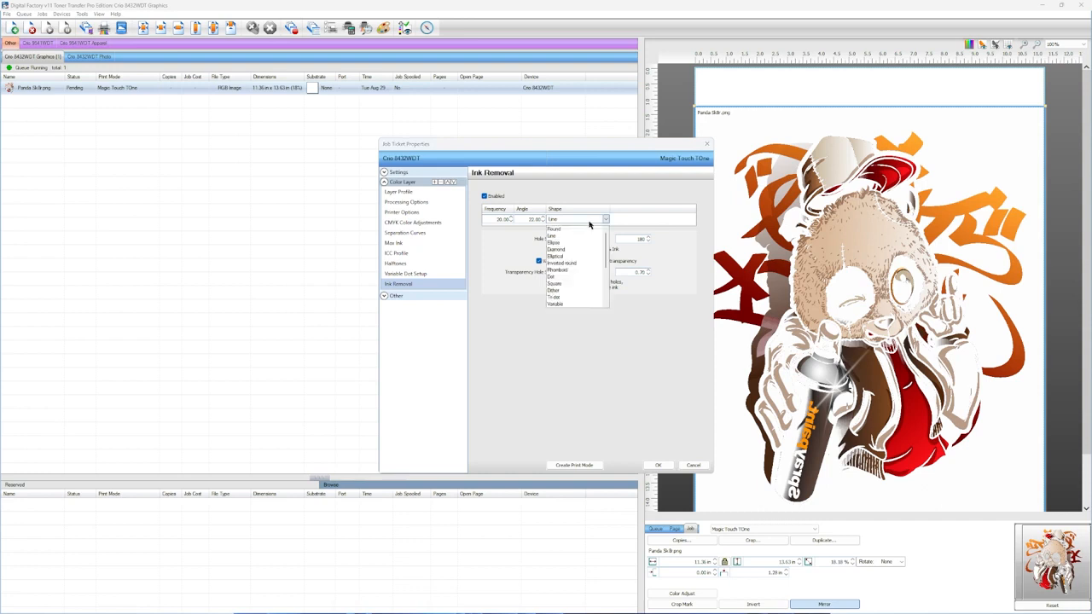
mouse_move(565, 263)
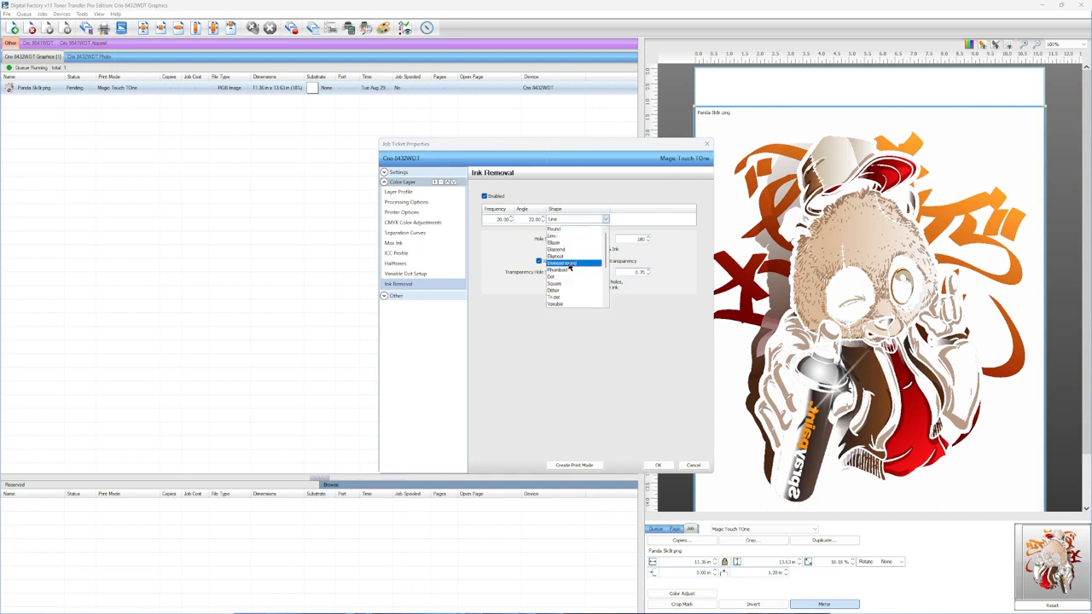
left_click(563, 262)
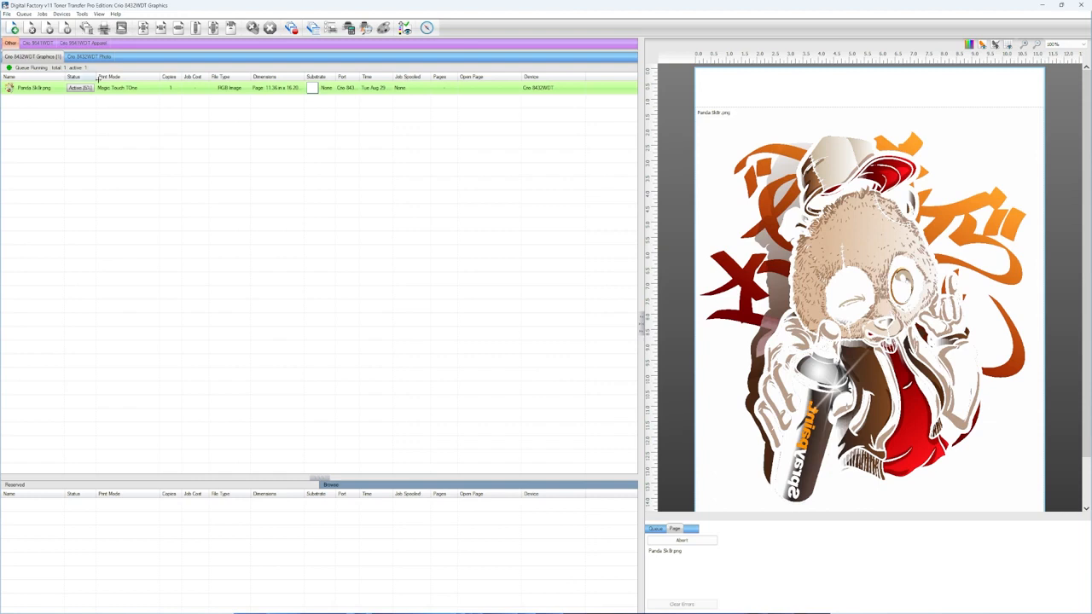
mouse_move(109, 89)
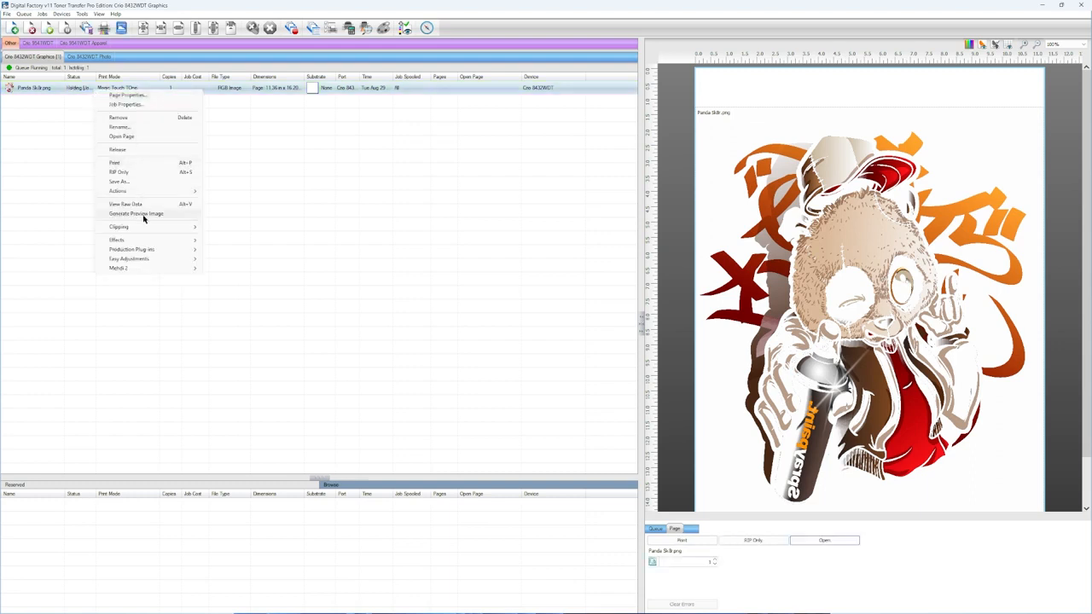
- View the re-ripped Panda job's raw print data
left_click(119, 204)
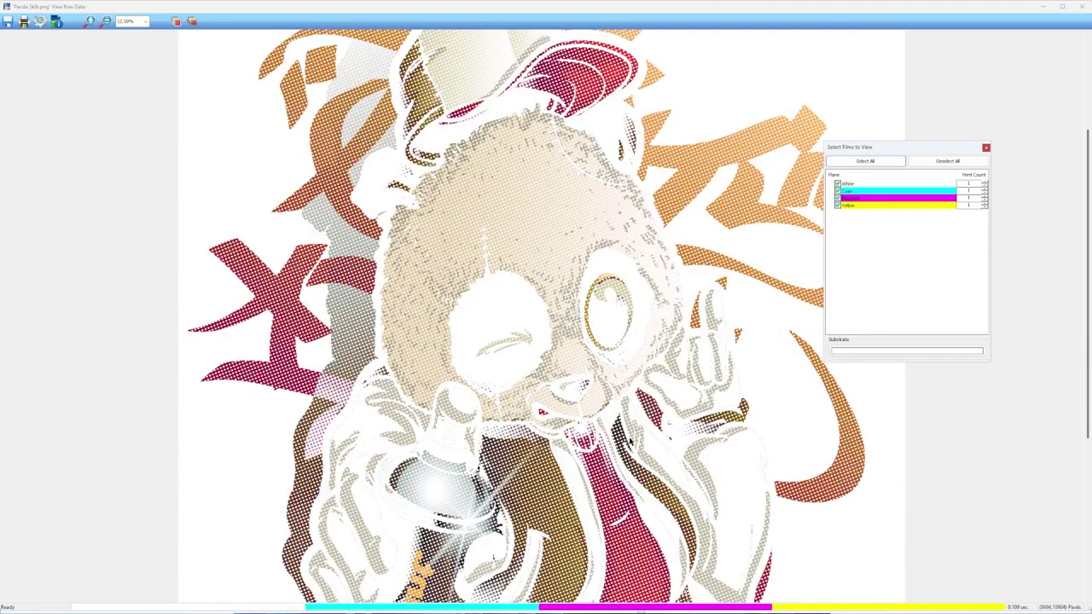
mouse_move(726, 160)
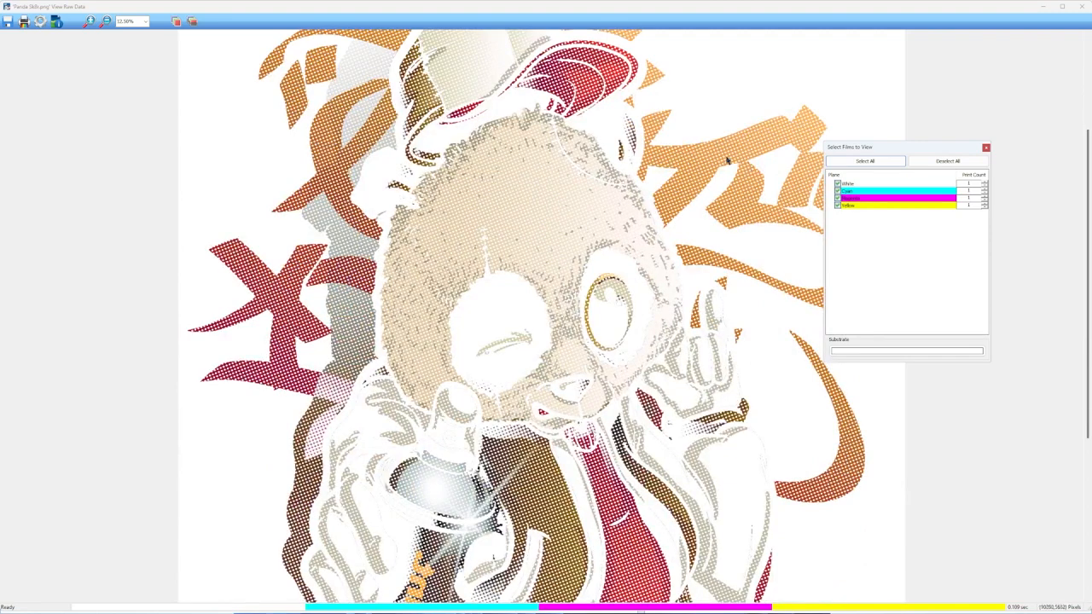